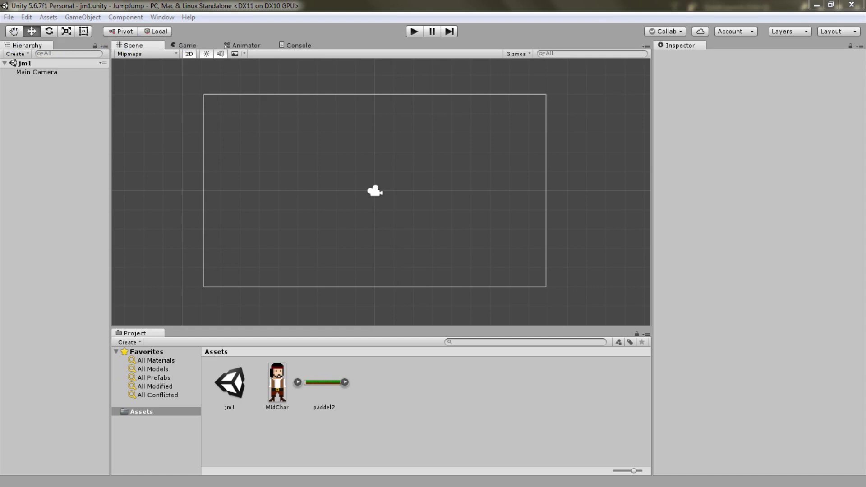
- Drag the paddel2 sprite into the scene near the bottom of the camera frame (Y -4.52)
click(323, 383)
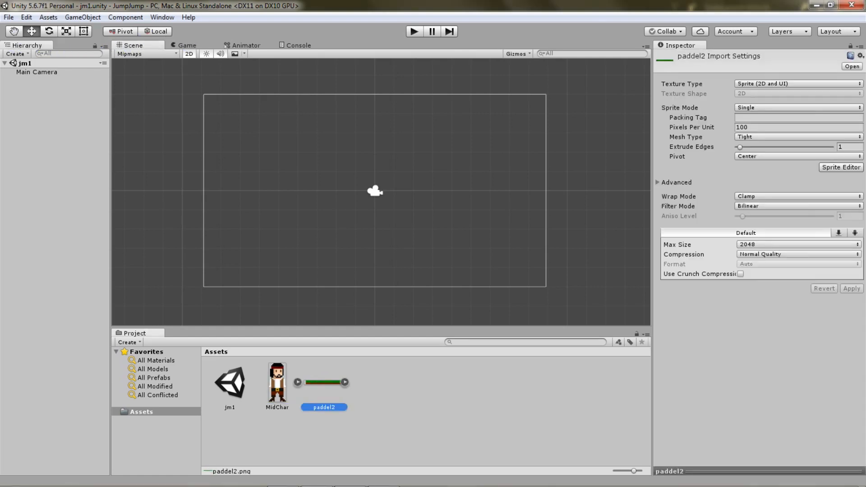
click(276, 381)
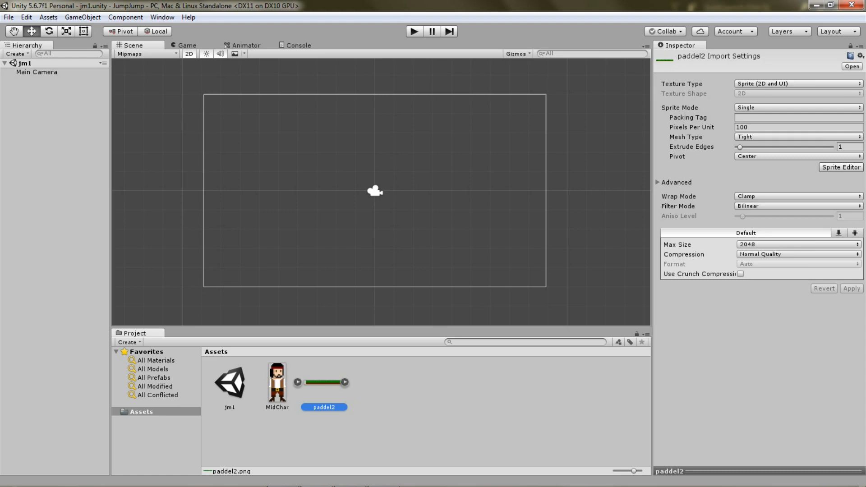
click(277, 383)
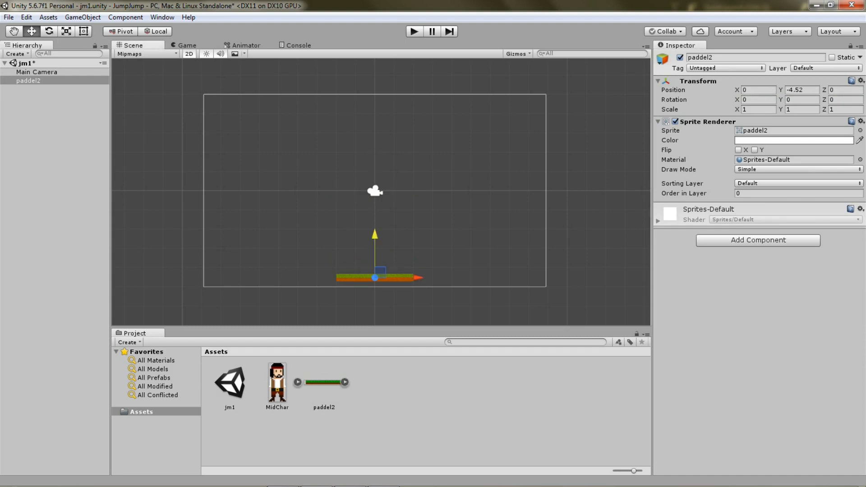
- Add a Box Collider 2D, sized 4 by 0.4, to the paddel2 platform
click(757, 240)
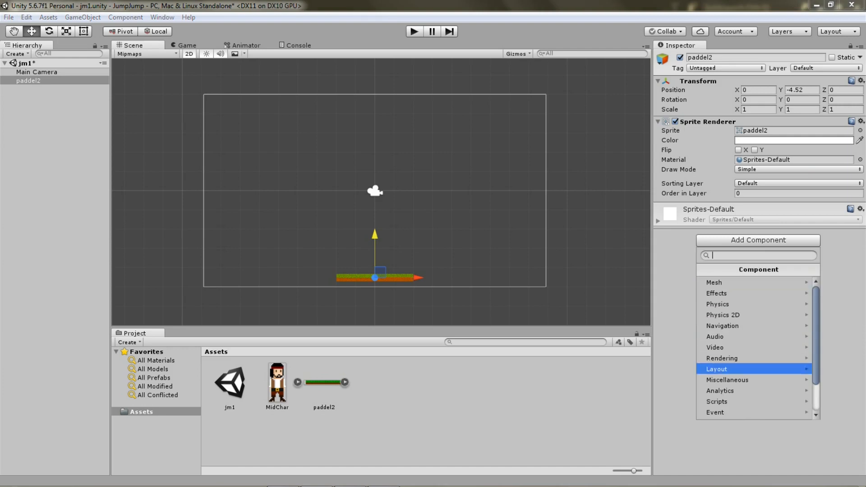
click(723, 315)
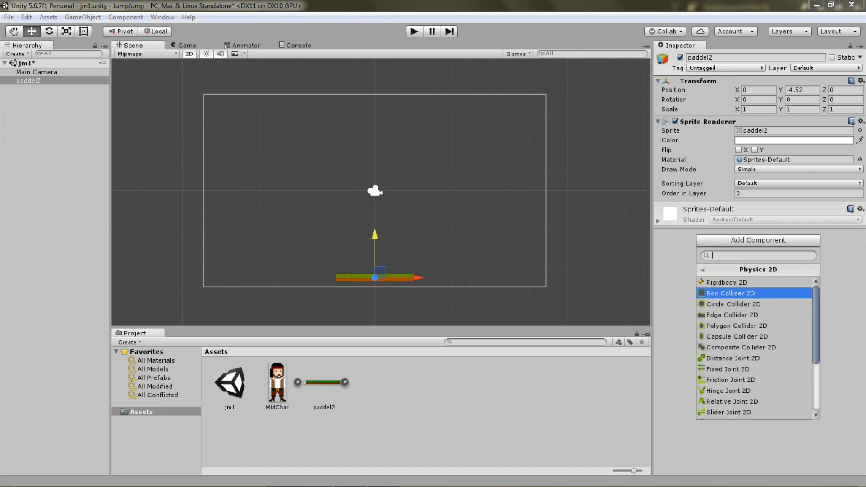
click(730, 293)
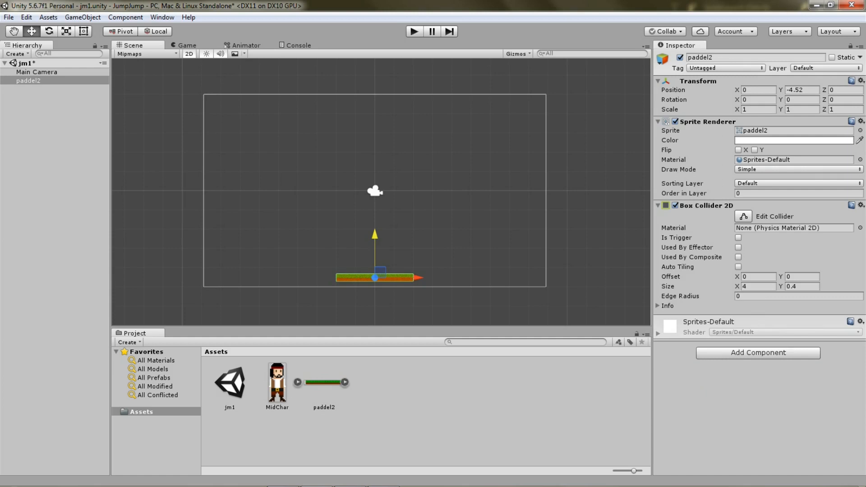
click(724, 67)
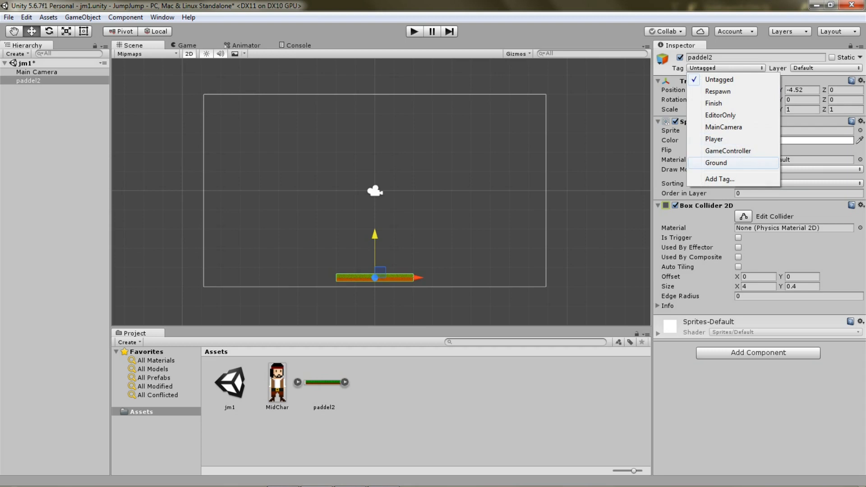
- Create a new Ground1 tag and assign it to the paddel2 platform
click(720, 179)
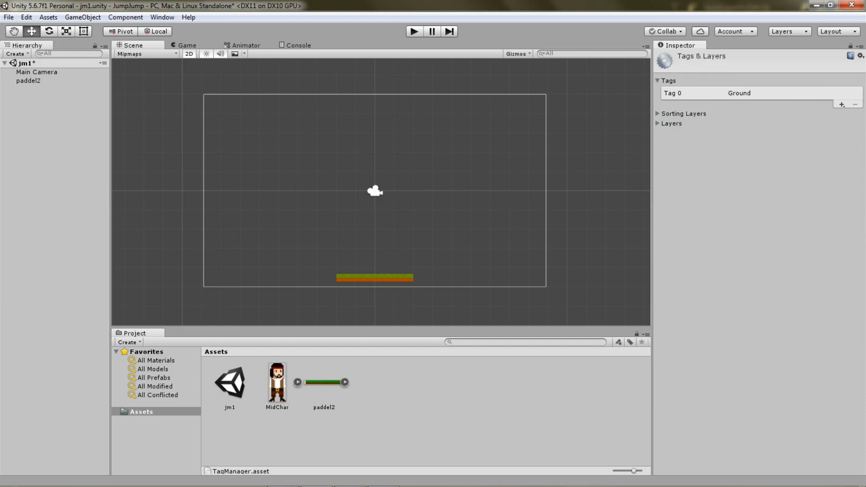
click(841, 104)
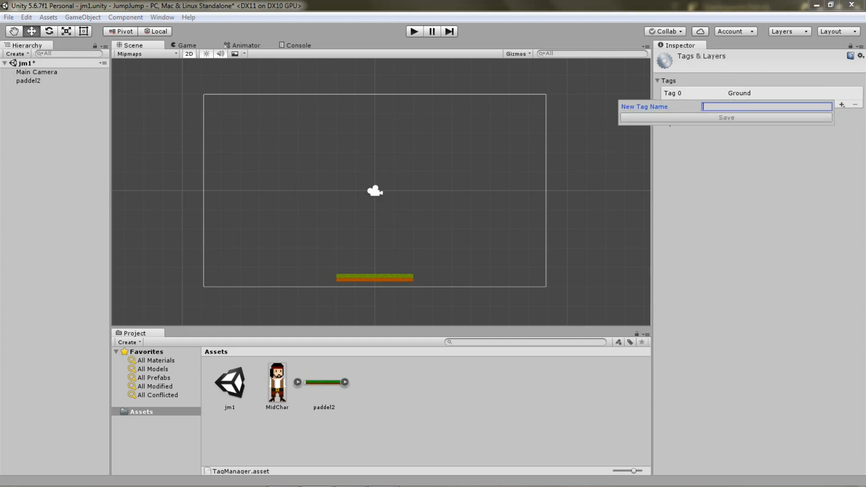
text(Gro)
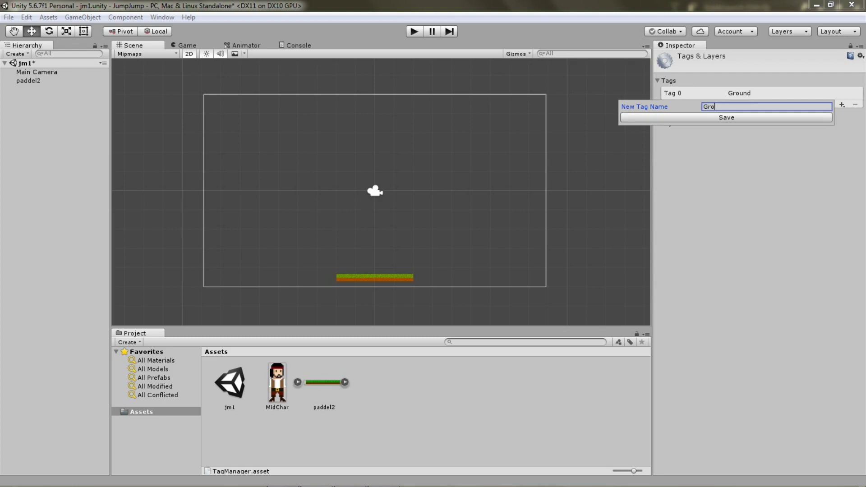
text(und)
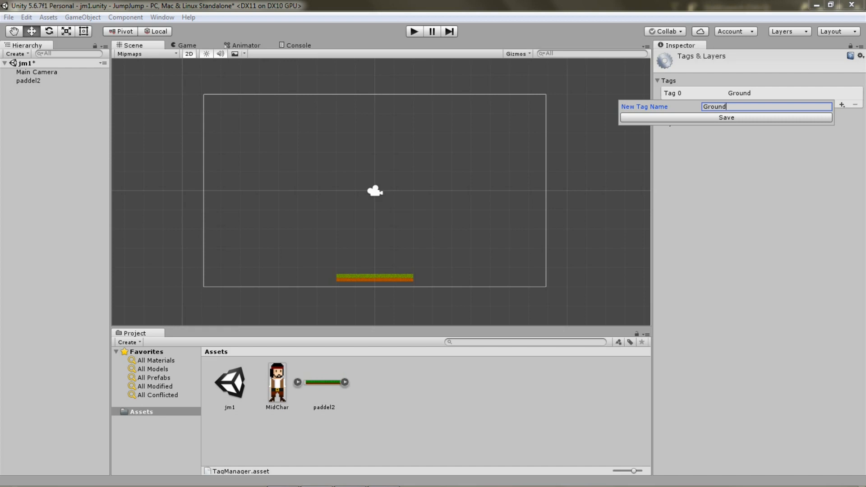
text(1)
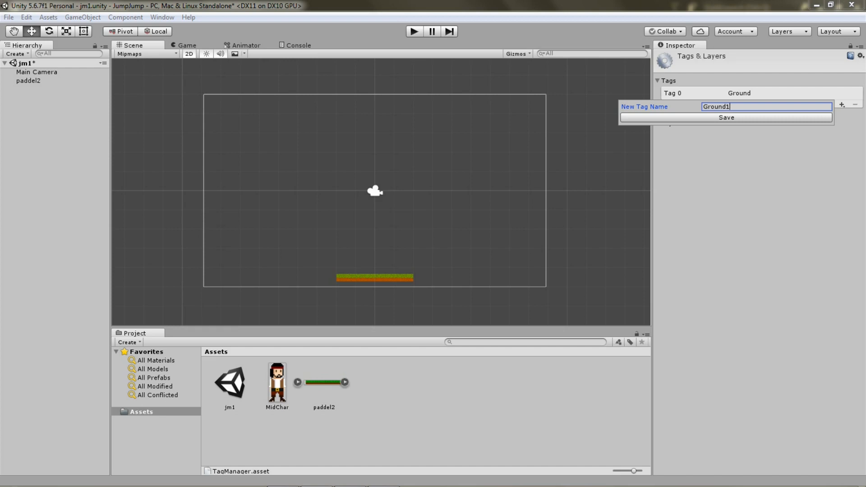
click(725, 117)
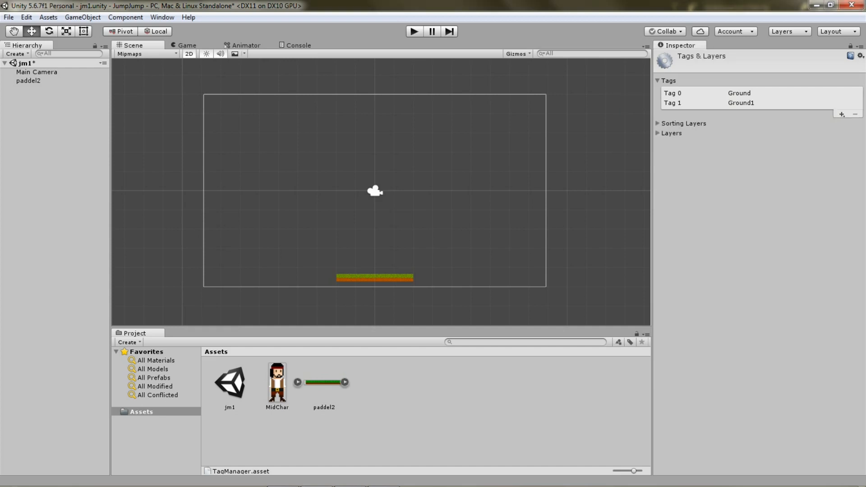
click(725, 68)
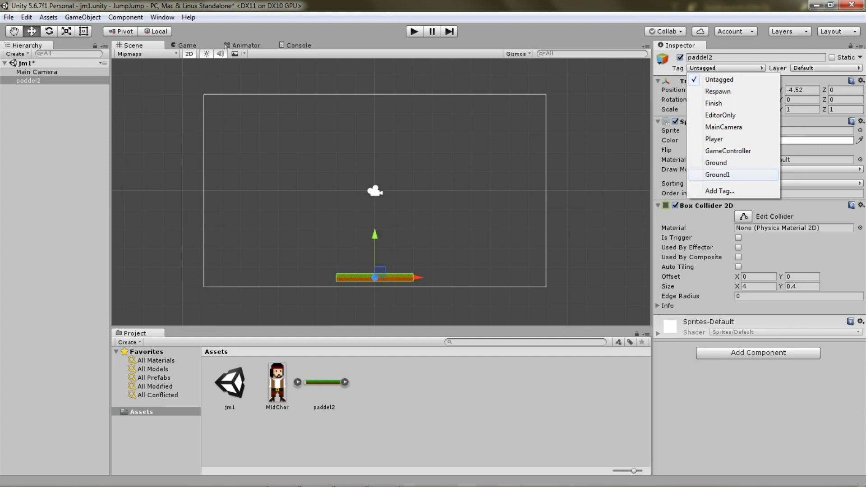
click(716, 175)
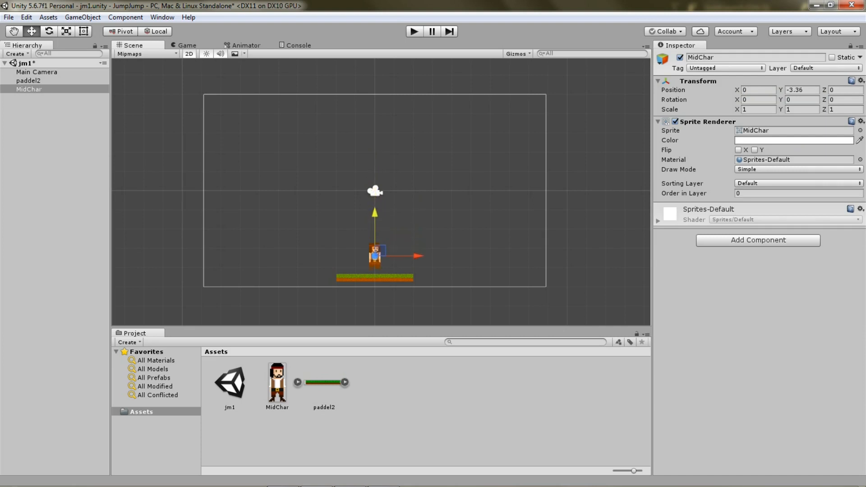
- Add a Rigidbody 2D and a Box Collider 2D (0.6 by 1.36) to MidChar
click(757, 239)
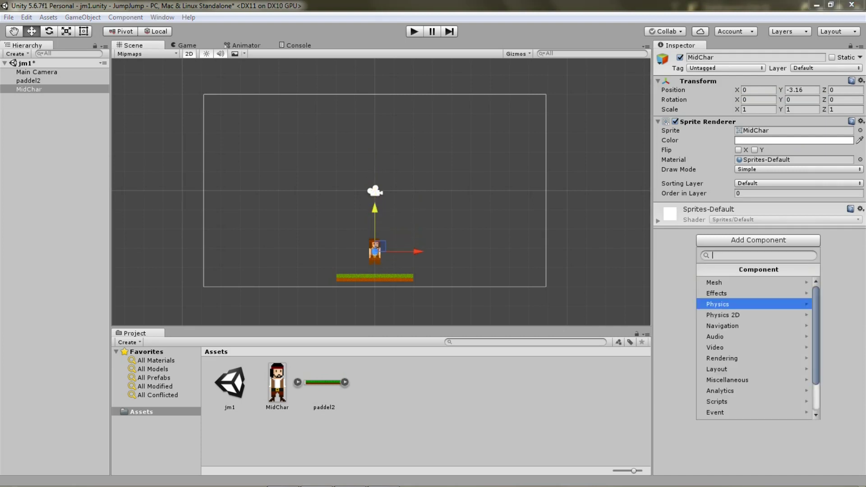
click(721, 315)
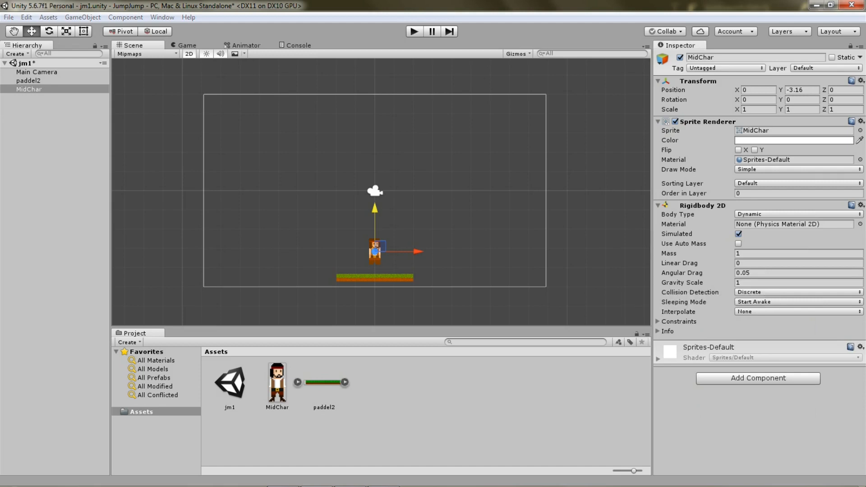
click(757, 378)
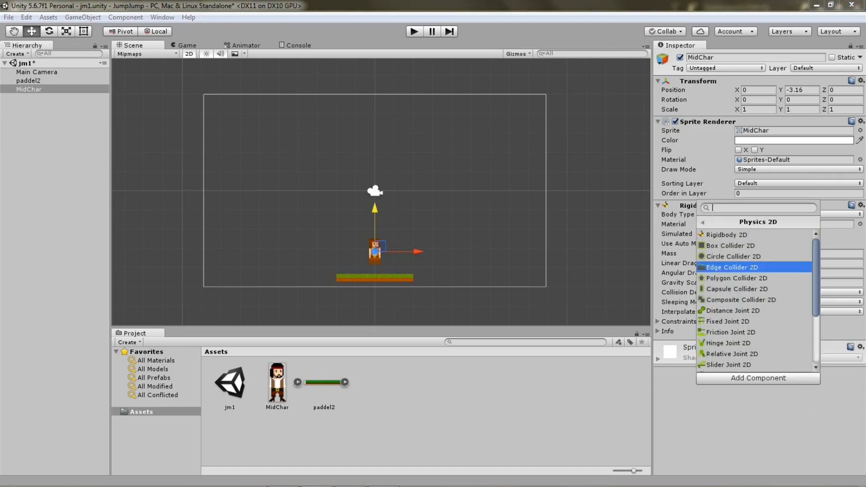
click(732, 245)
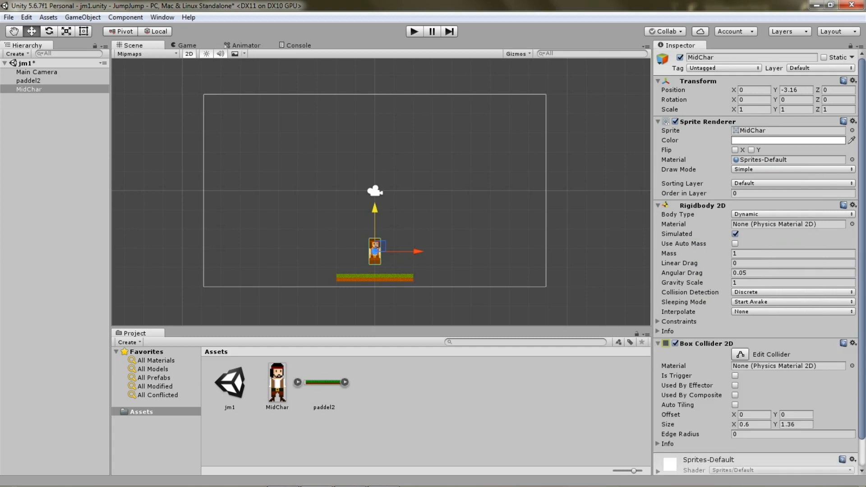
scroll(down, 3)
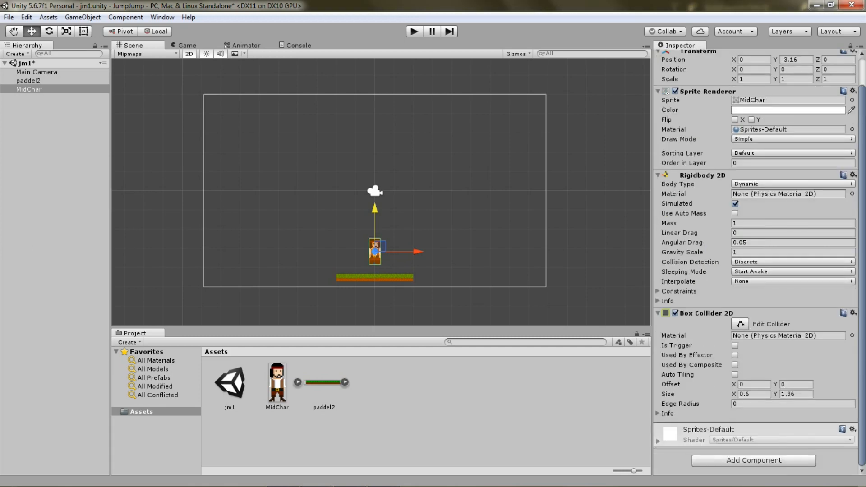
scroll(up, 3)
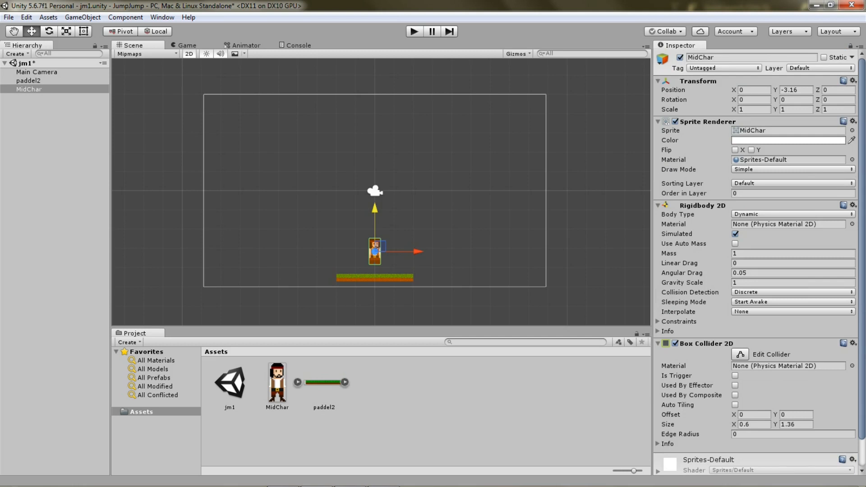
click(757, 261)
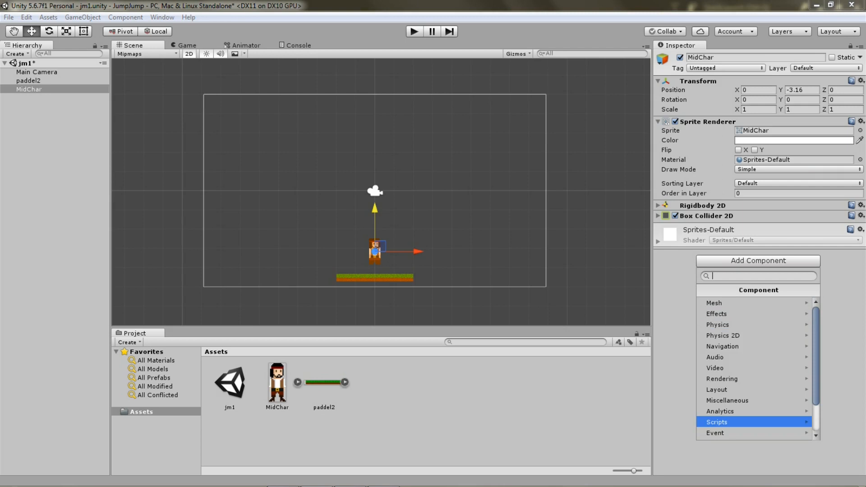
- Attach a new C# script named jump to MidChar and open jump.cs in Visual Studio
scroll(down, 3)
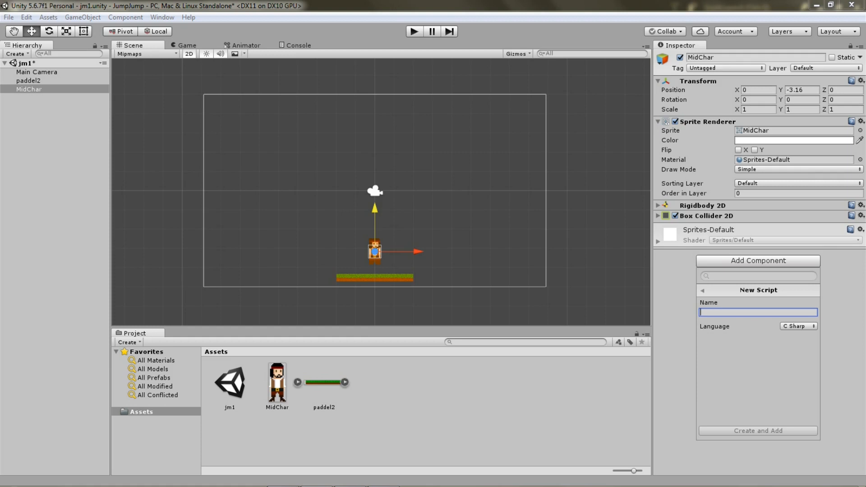
text(ju)
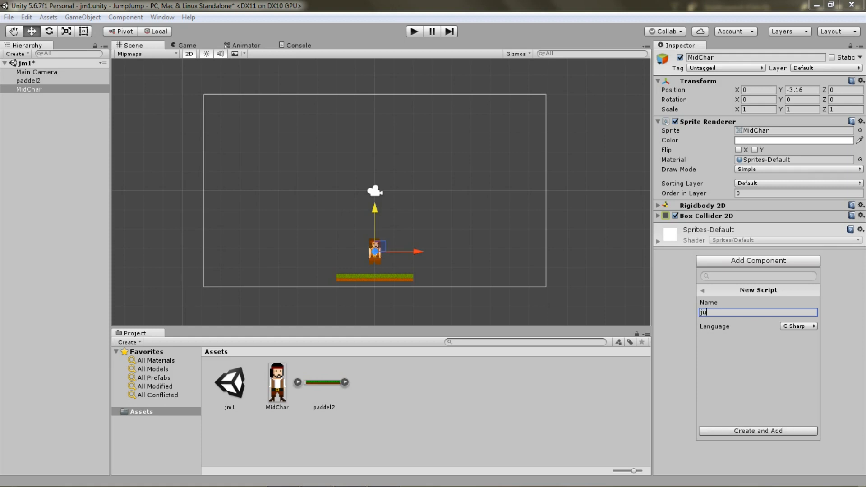
click(757, 430)
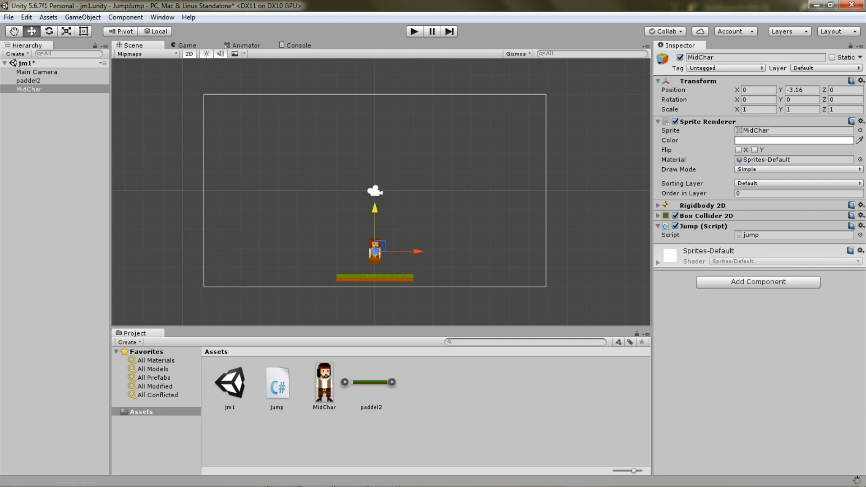
click(276, 381)
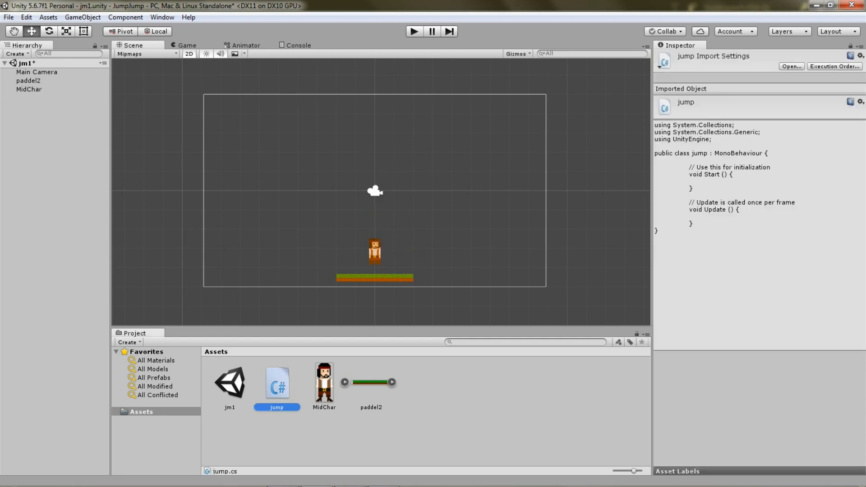
double_click(276, 382)
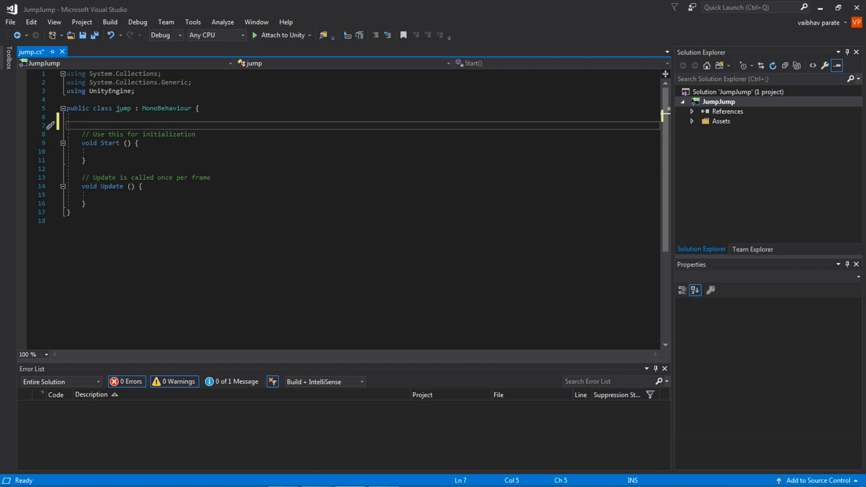
- Declare public float movespeed and assign movespeed = 10f inside Start
text(public)
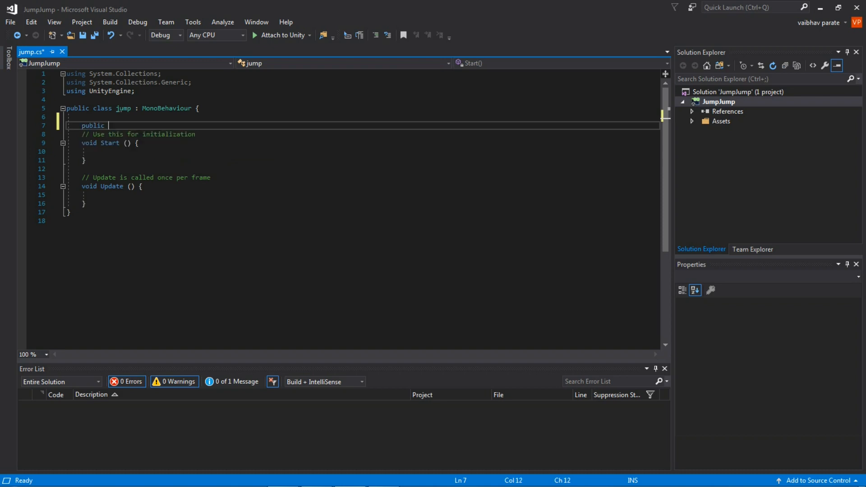
text(float)
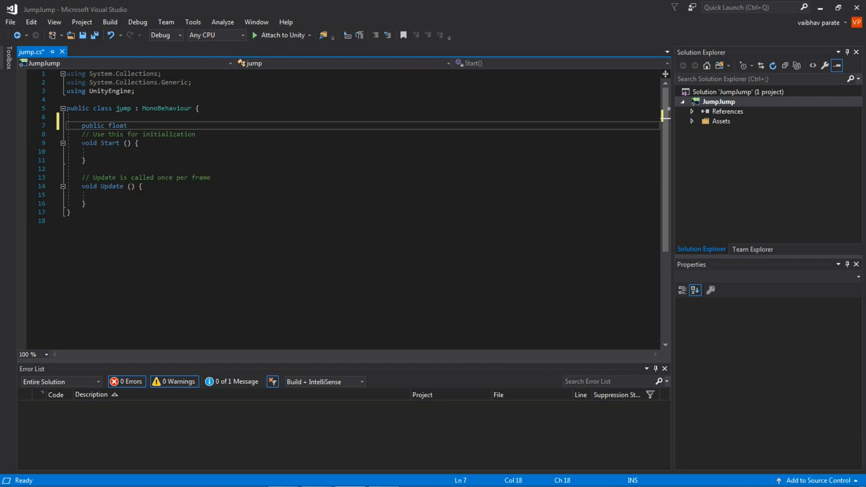
text(movesp)
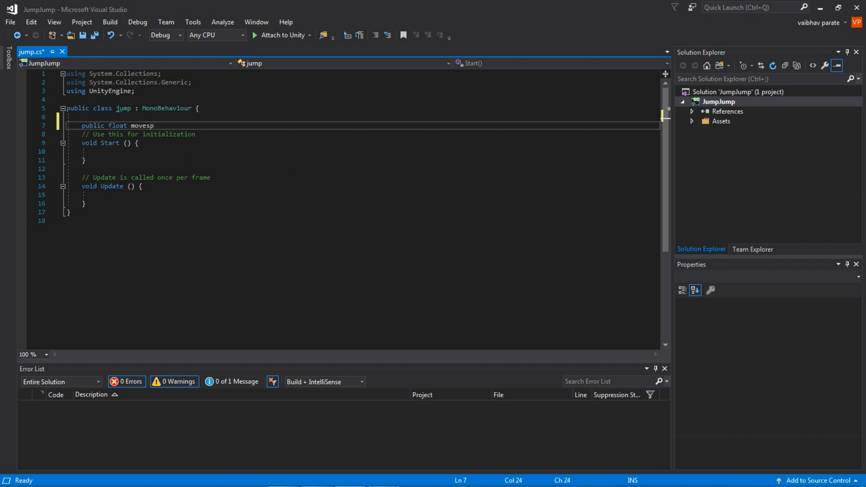
text(eed)
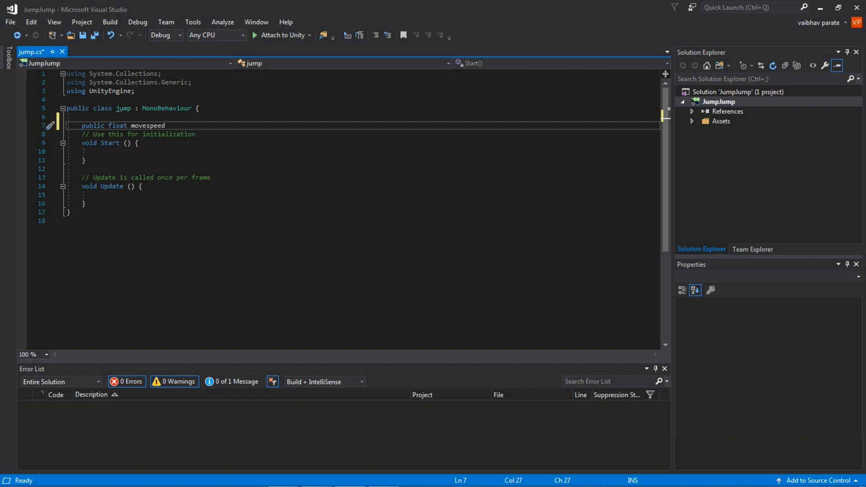
text(;)
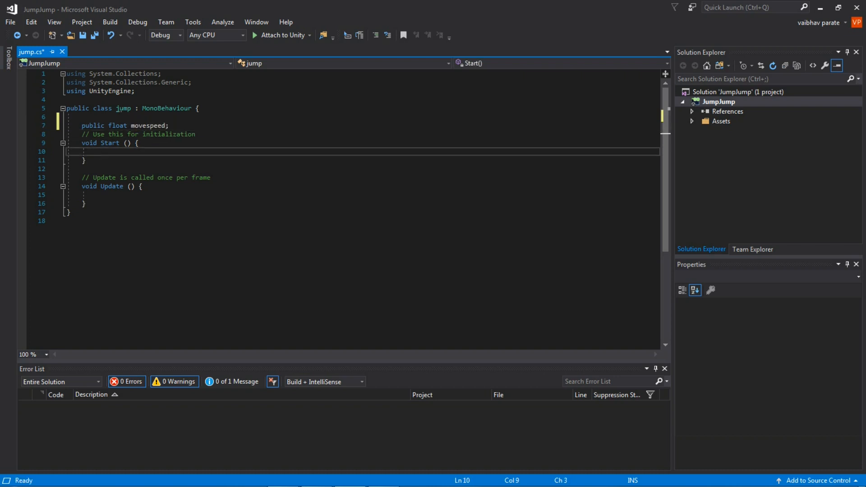
click(96, 150)
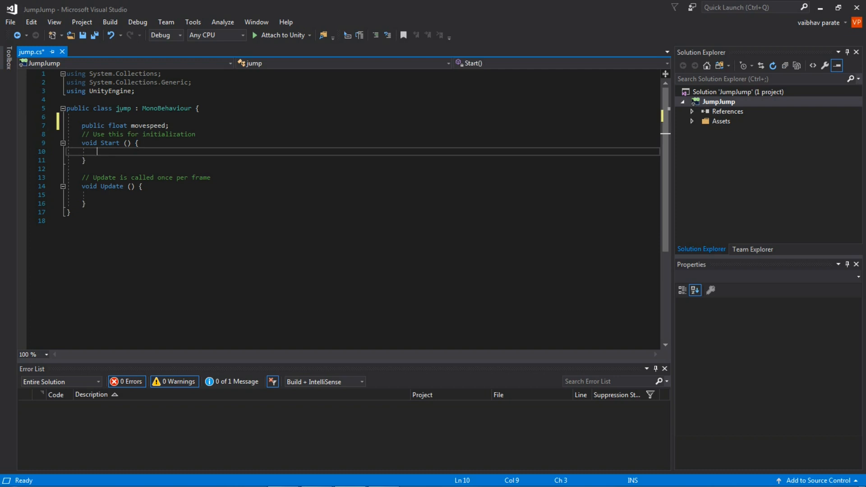
text(movesp)
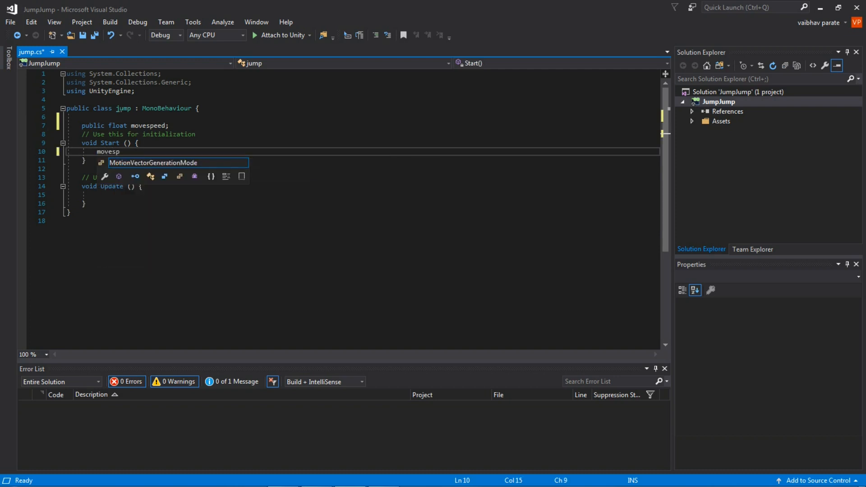
text(eed =)
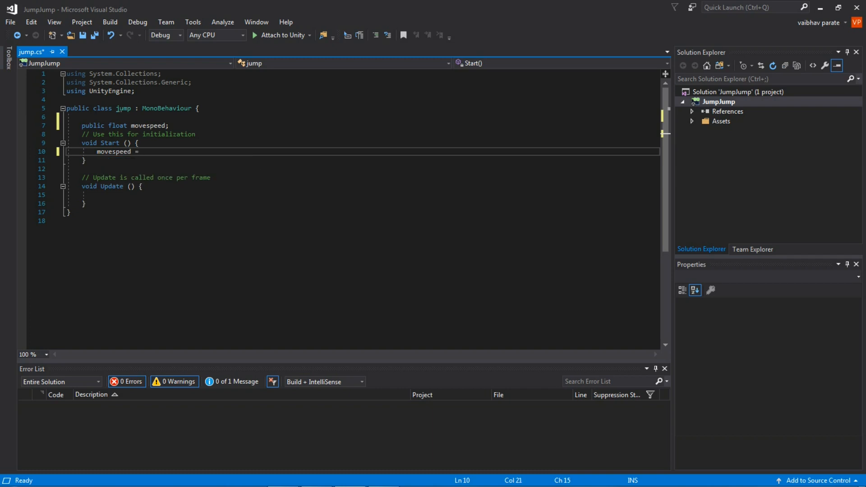
text(10f)
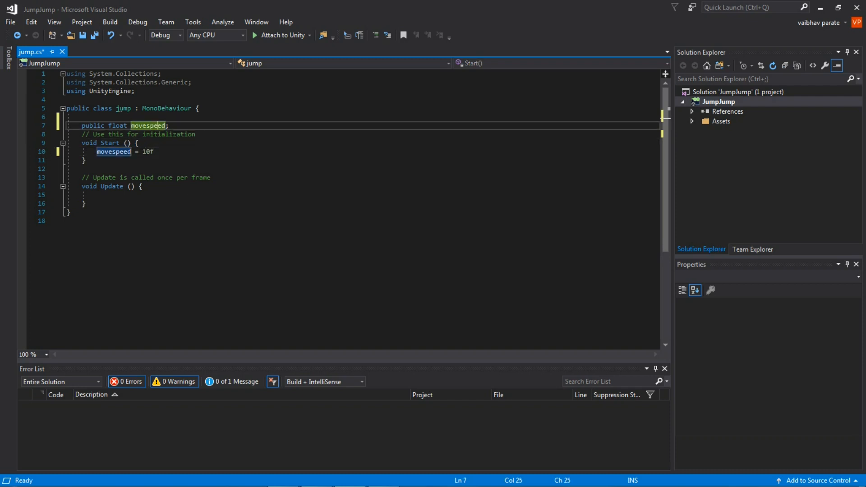
key(enter)
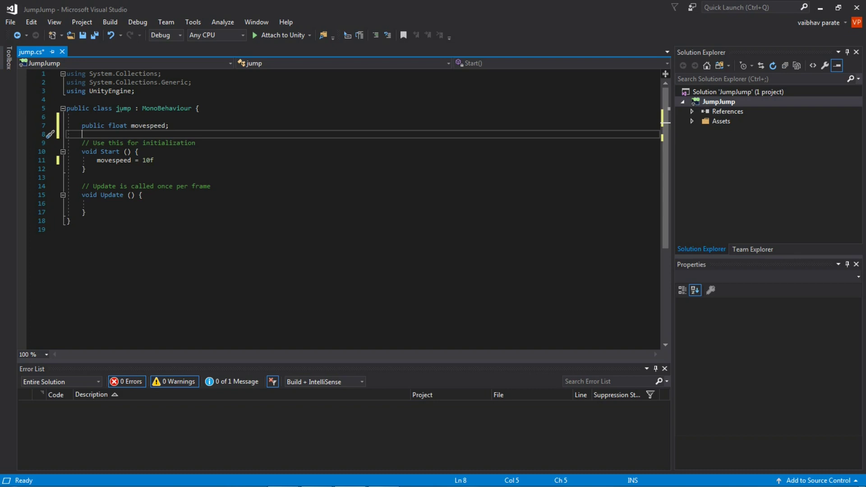
text(f)
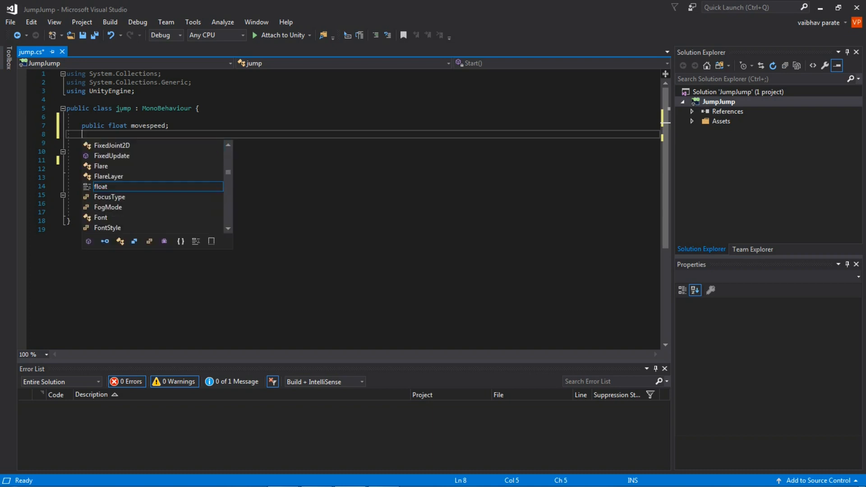
- Declare public bool isGrounded and add the missing semicolon after movespeed = 10f
text(public b)
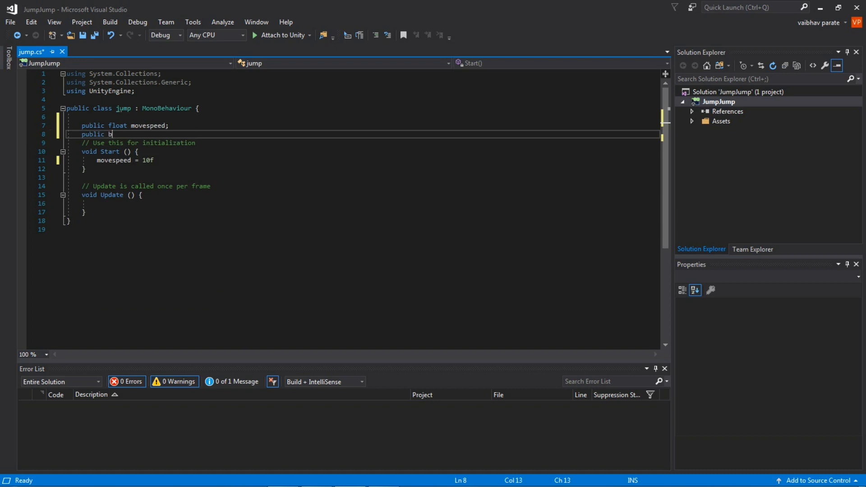
text(ool)
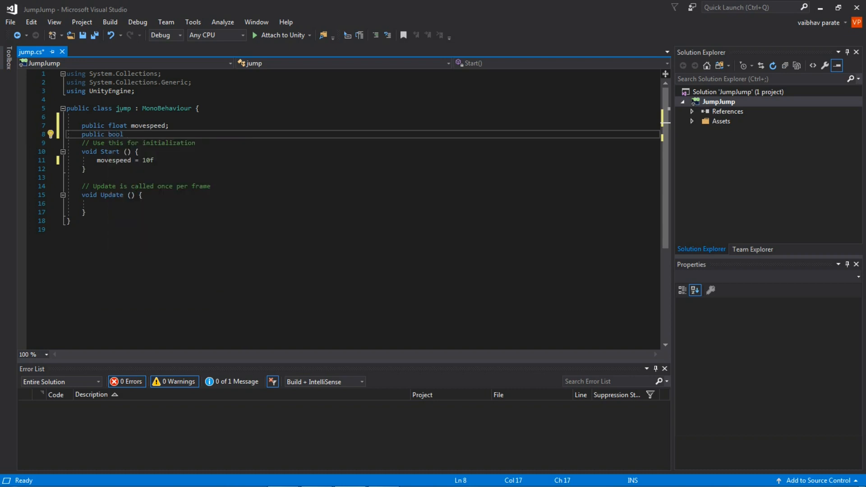
text(is)
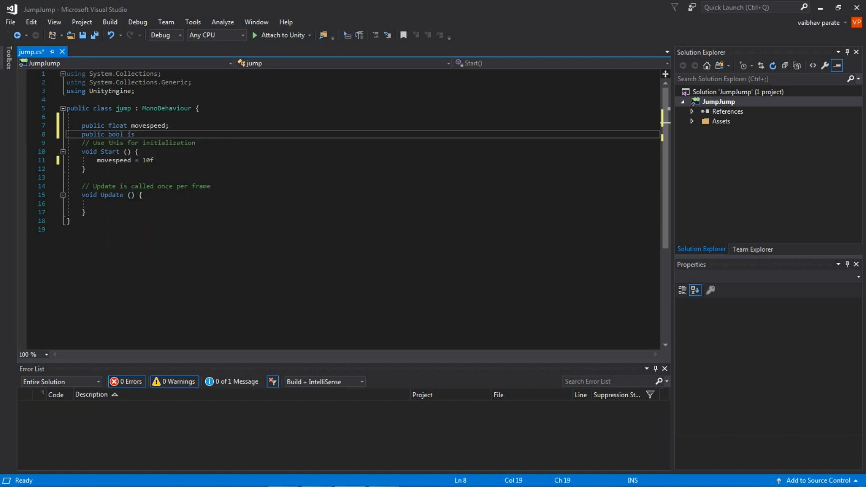
text(G)
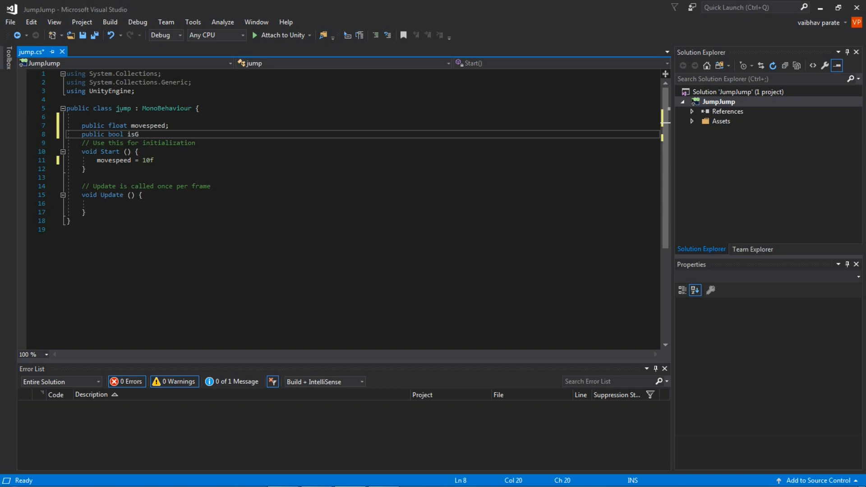
text(roun)
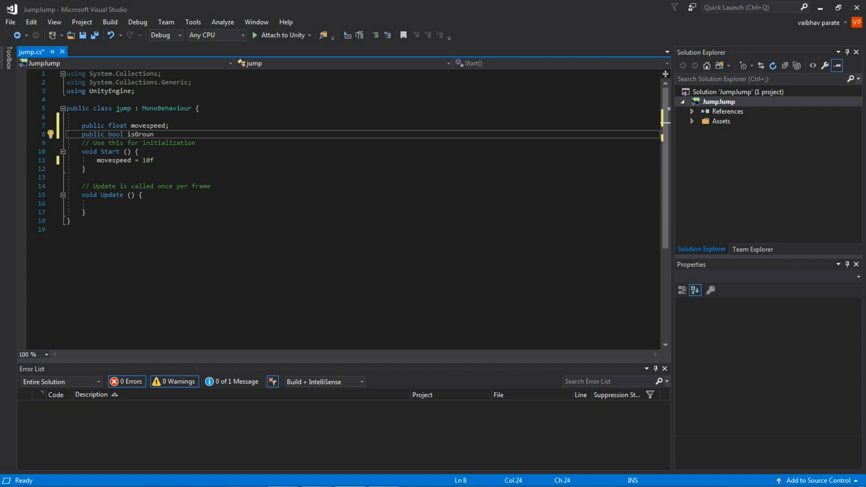
text(ded)
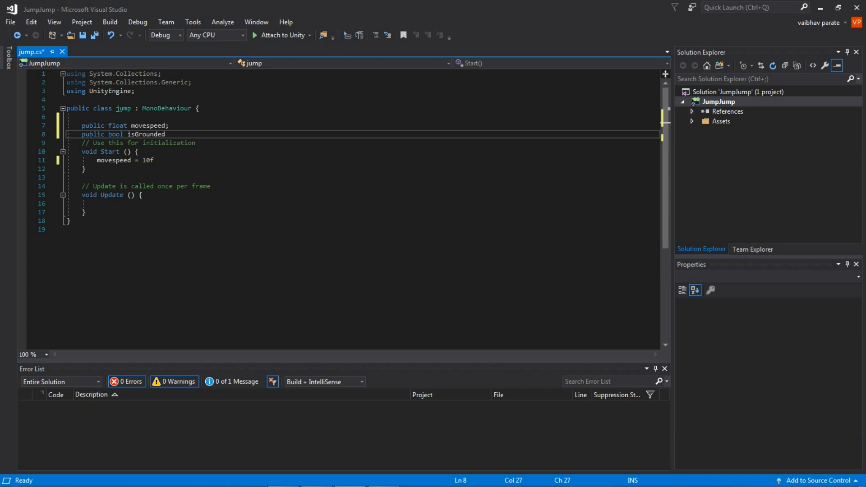
double_click(146, 134)
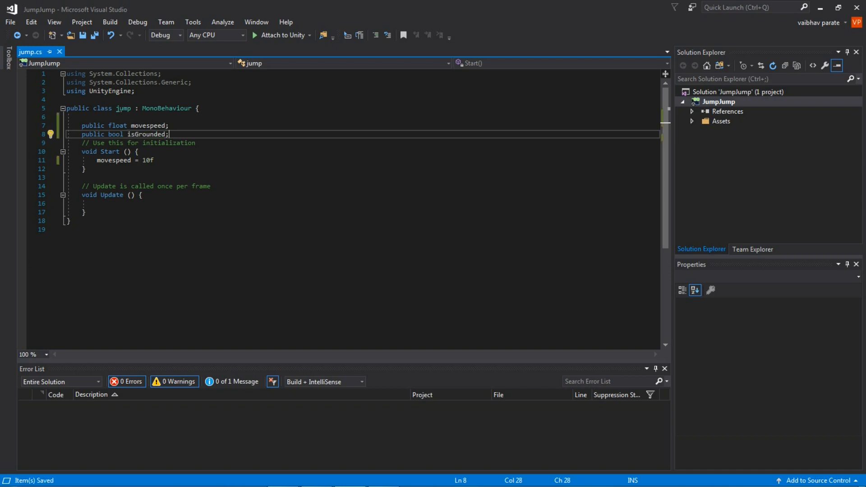
click(137, 151)
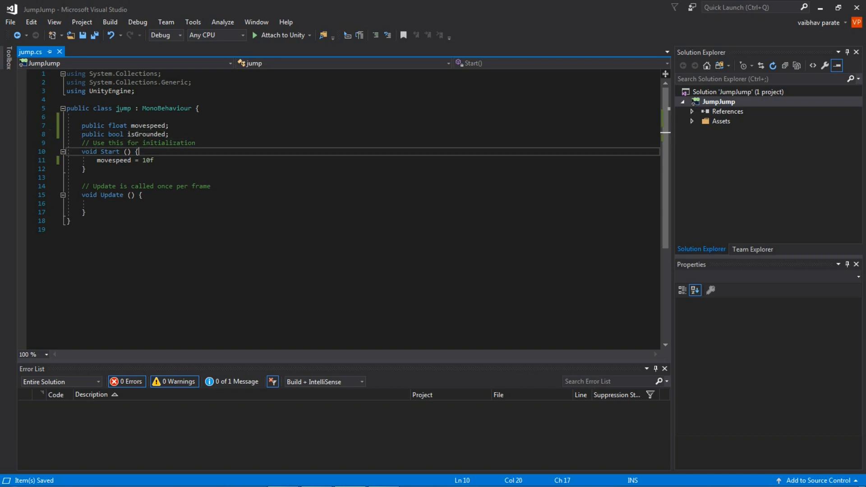
click(157, 160)
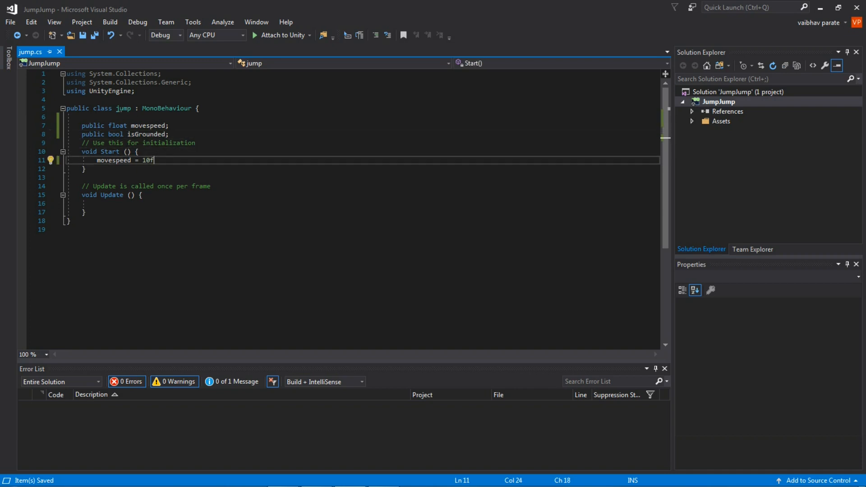
text(;)
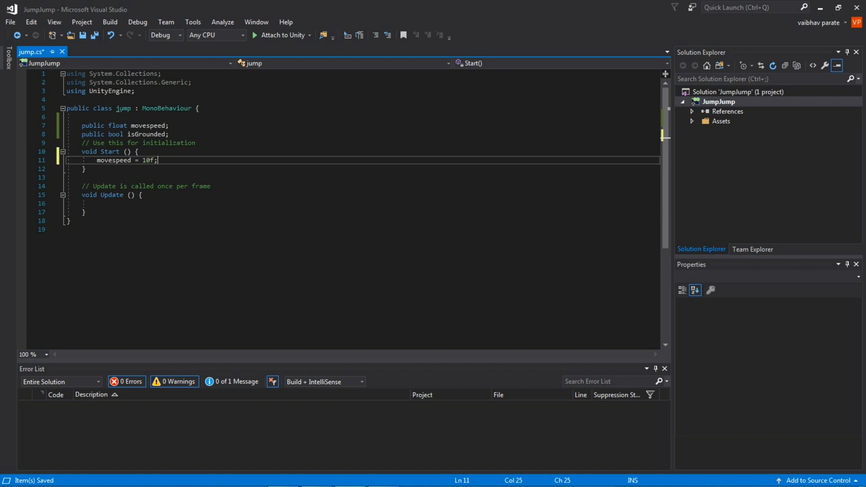
key(enter)
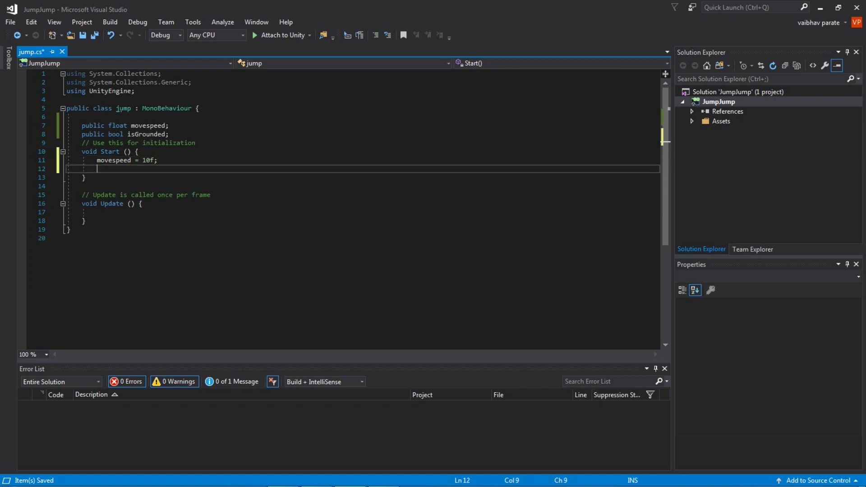
- Type isGrounded = false in Start, using IntelliSense to complete isGrounded
text(isGrounded)
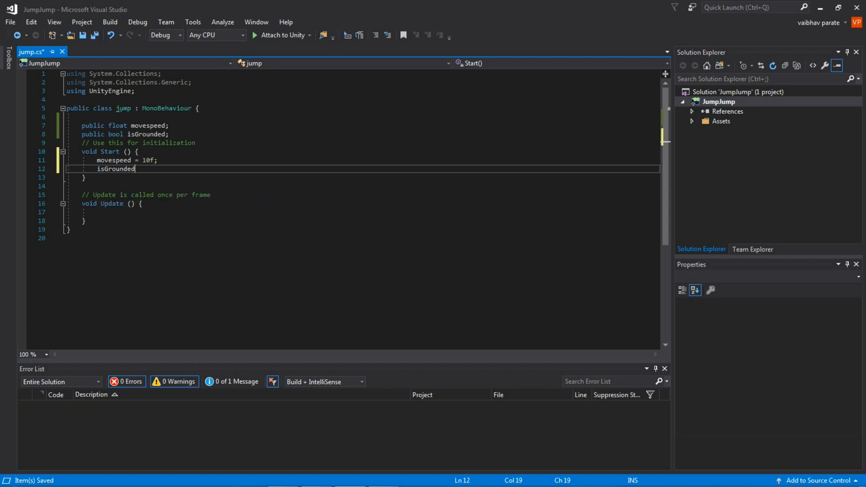
double_click(116, 168)
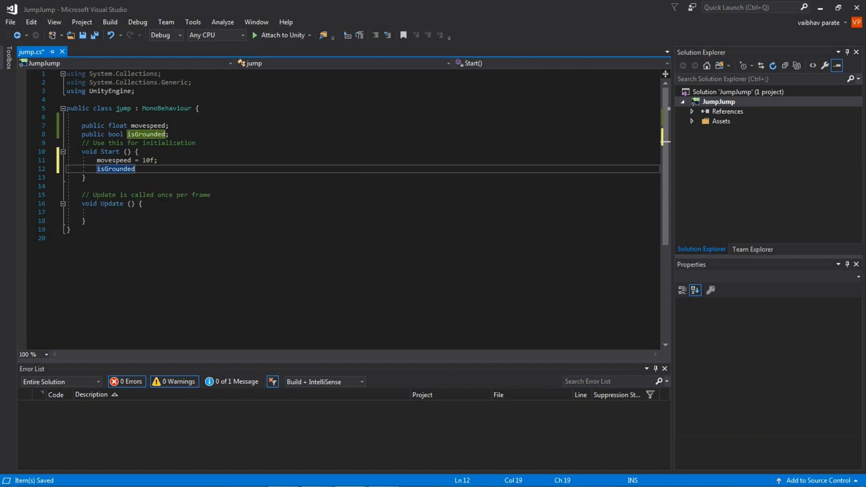
text(=)
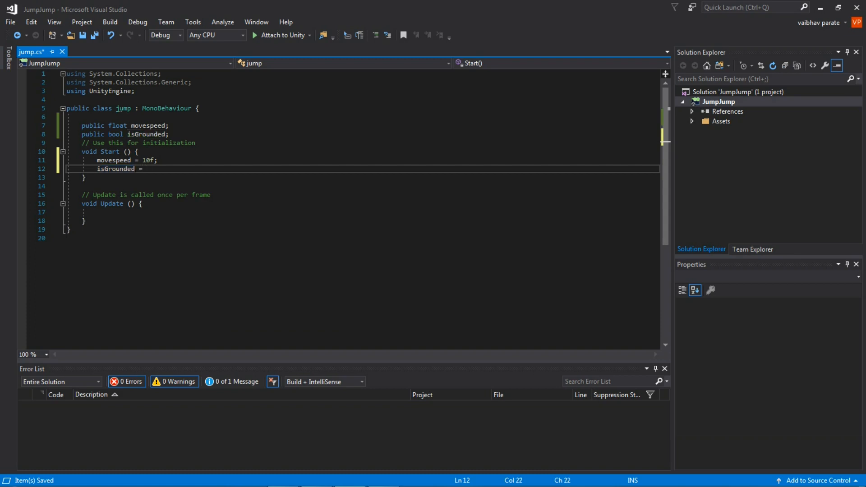
text(false;)
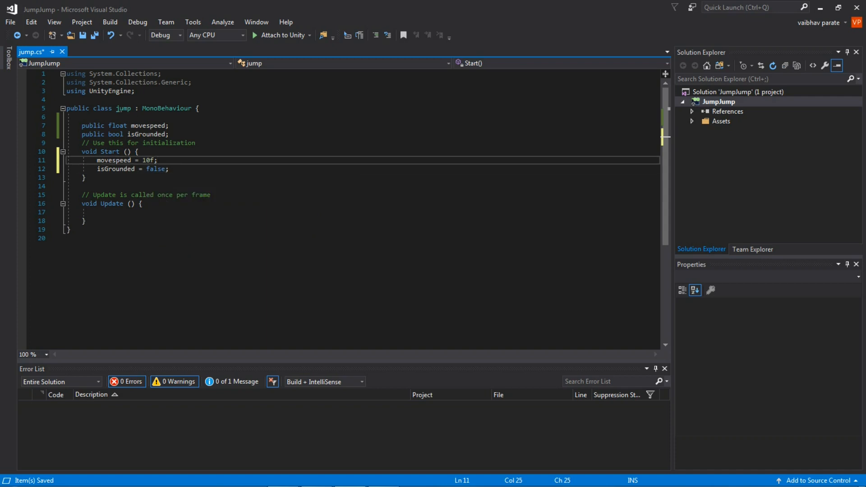
click(132, 160)
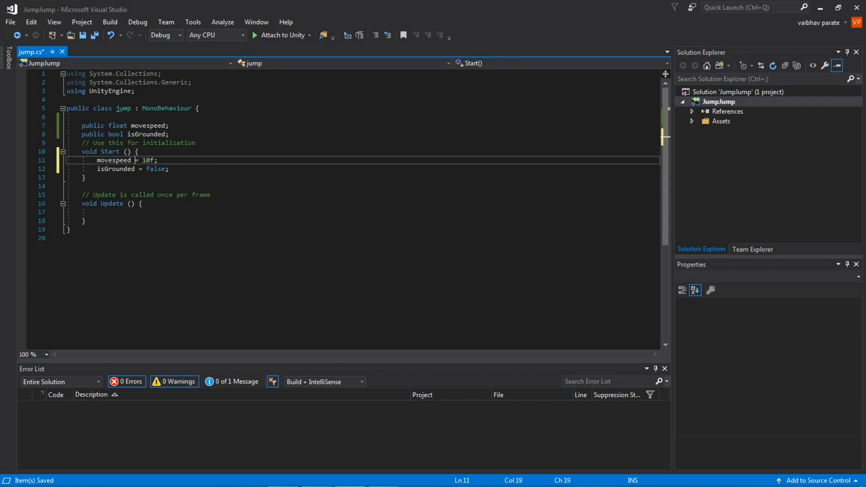
- Write OnCollisionEnter2D containing if (collision.collider.tag == "Ground1")
text(on)
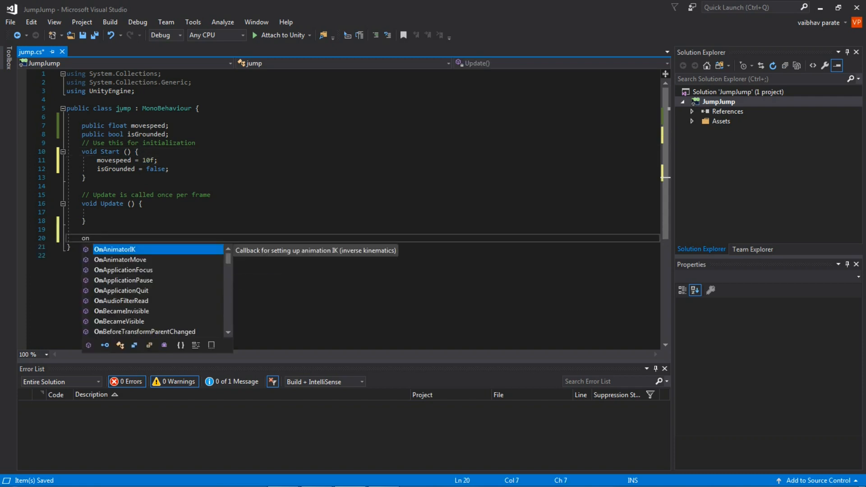
text(collision))
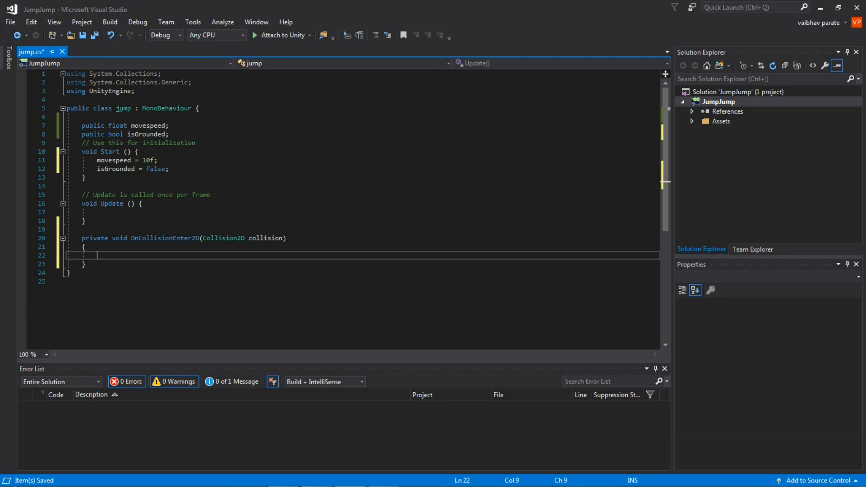
text(if)
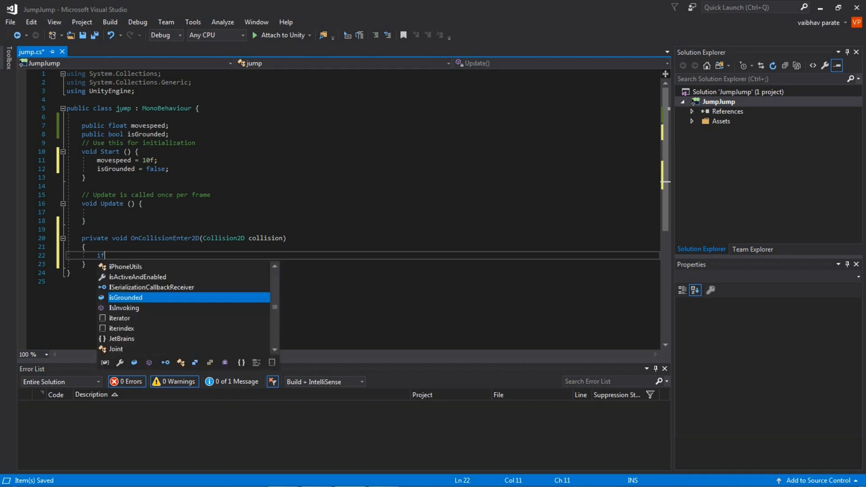
text(()
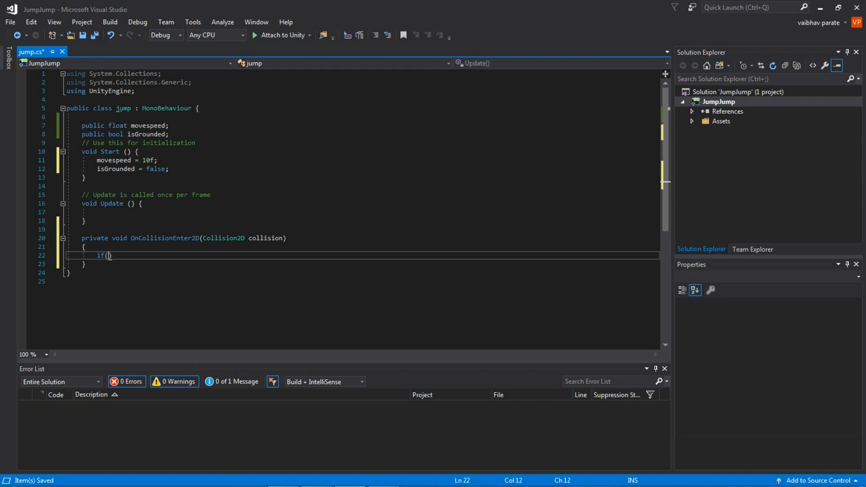
text(coll)
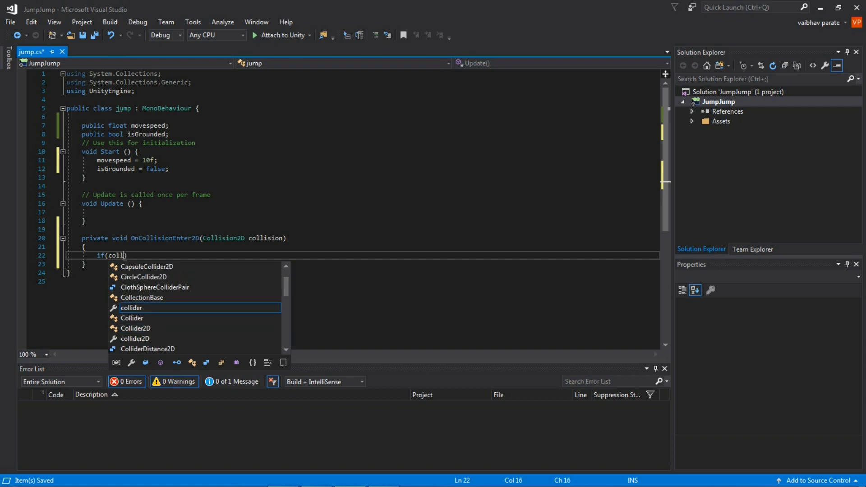
text(ision)
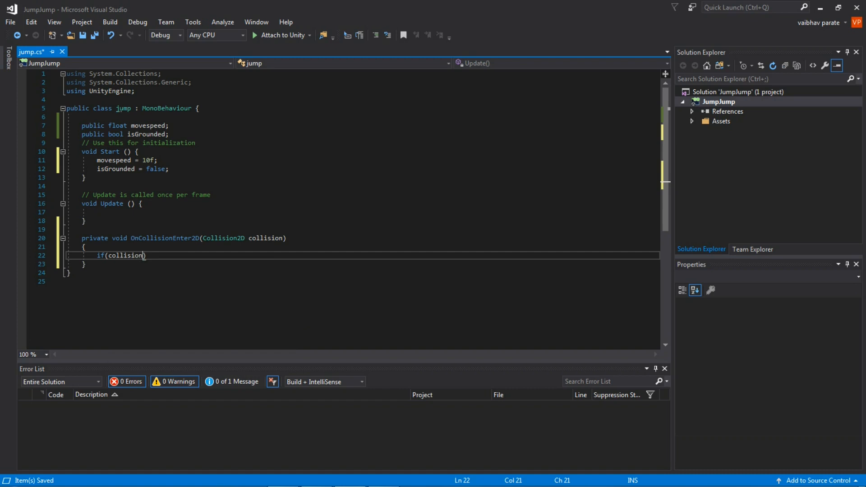
text(.collider)
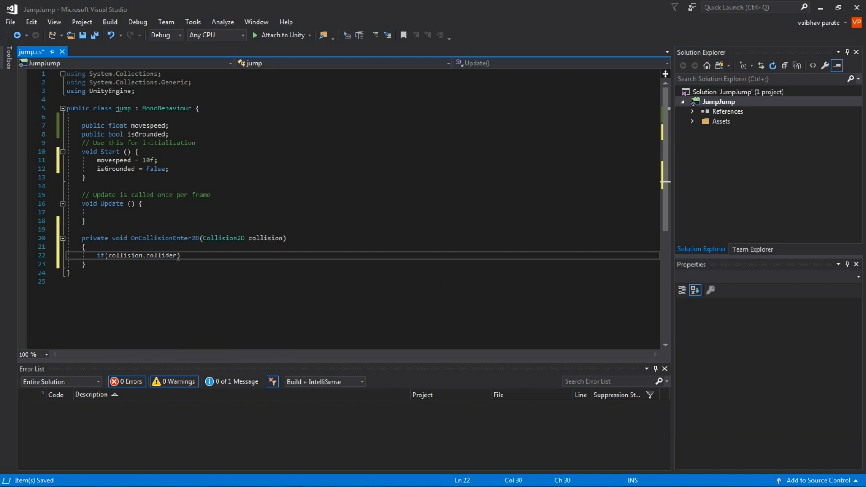
text(tag ==)
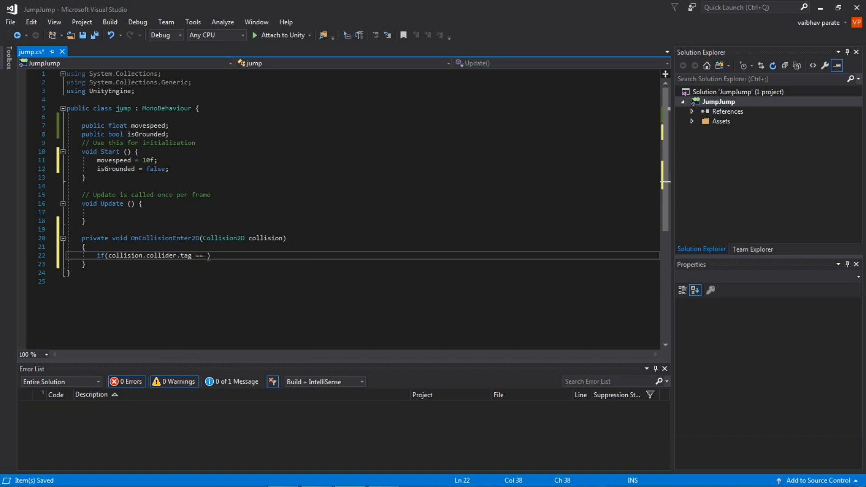
text("")
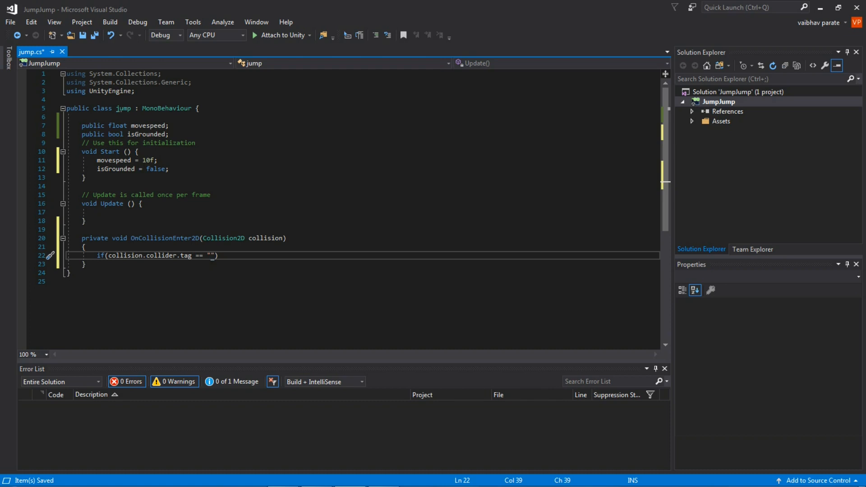
text(Grou)
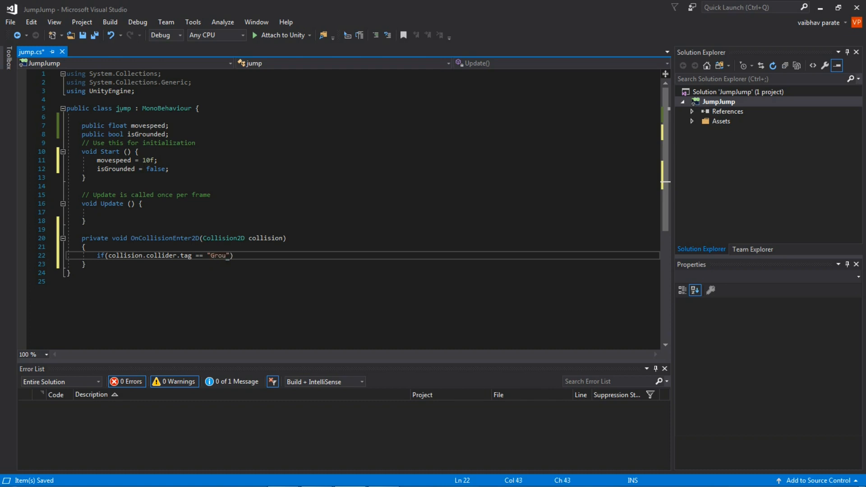
text(nd1)
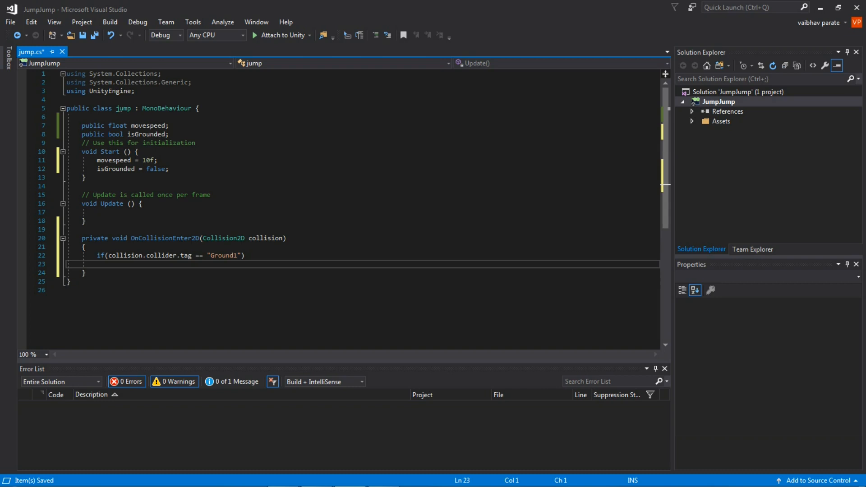
- Set isGrounded = true inside braces under the Ground1 tag check
click(162, 255)
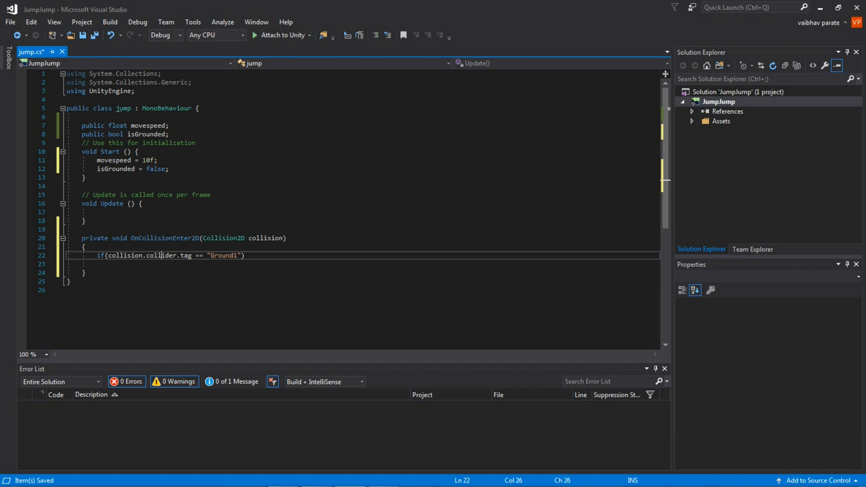
double_click(160, 255)
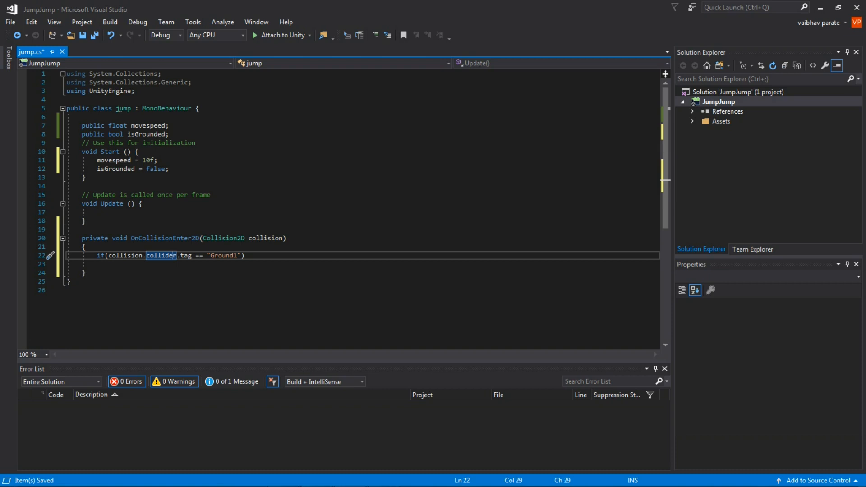
click(111, 264)
text({)
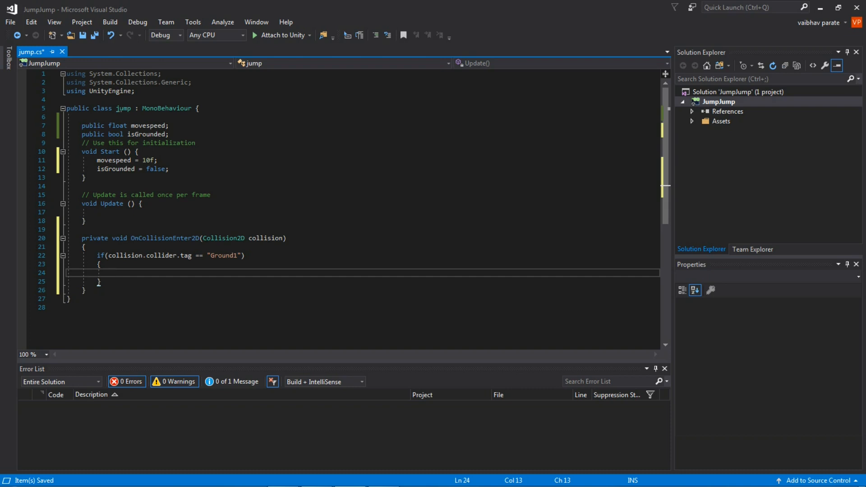
text(isGrounded)
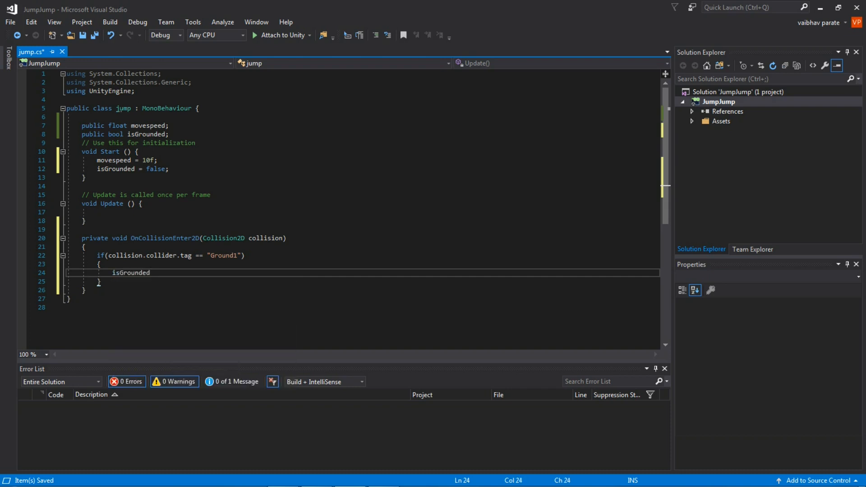
text(= tru)
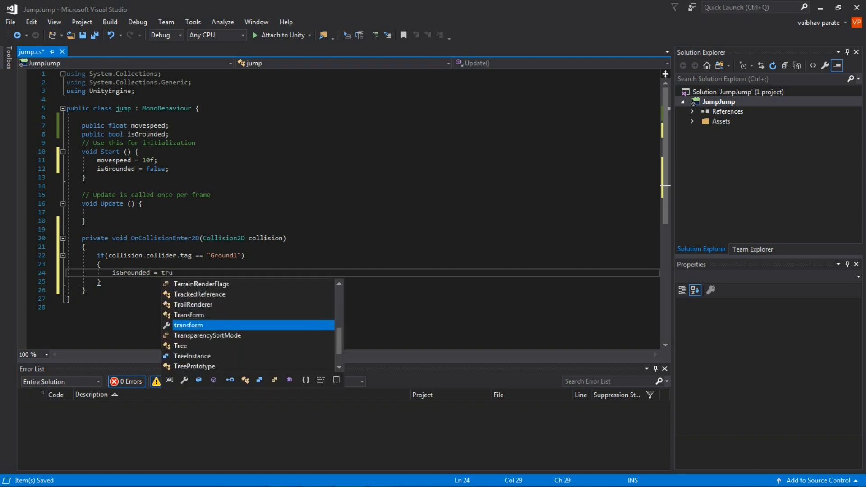
text(e;)
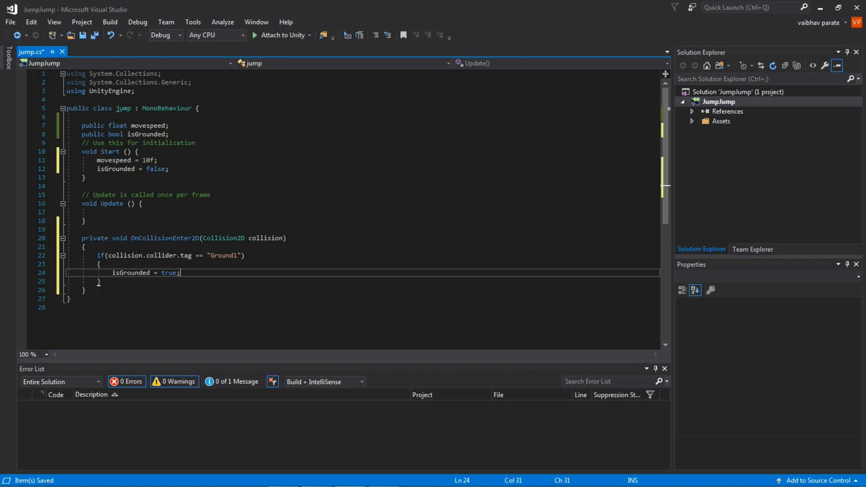
click(86, 290)
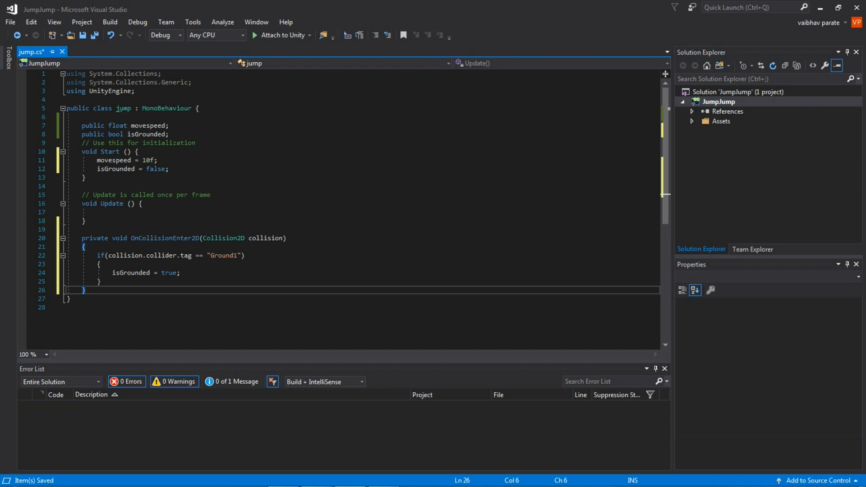
- Add OnCollisionExit2D whose Ground1 tag check sets isGrounded to false
key(enter)
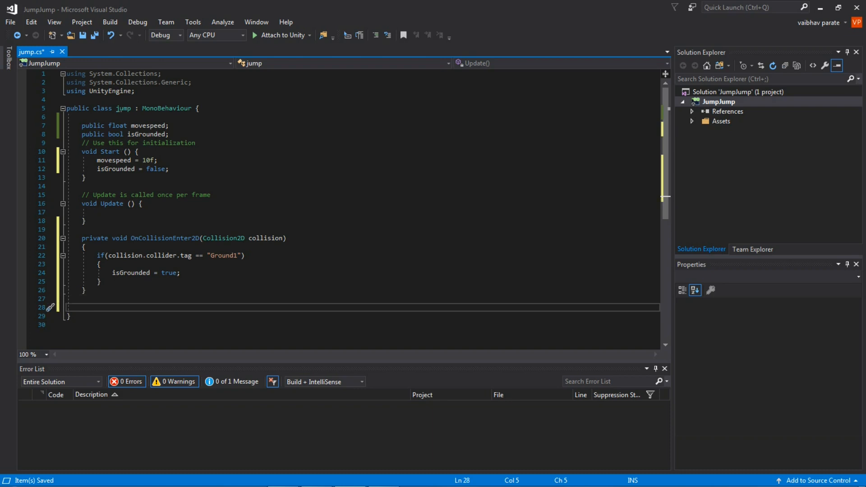
text(O)
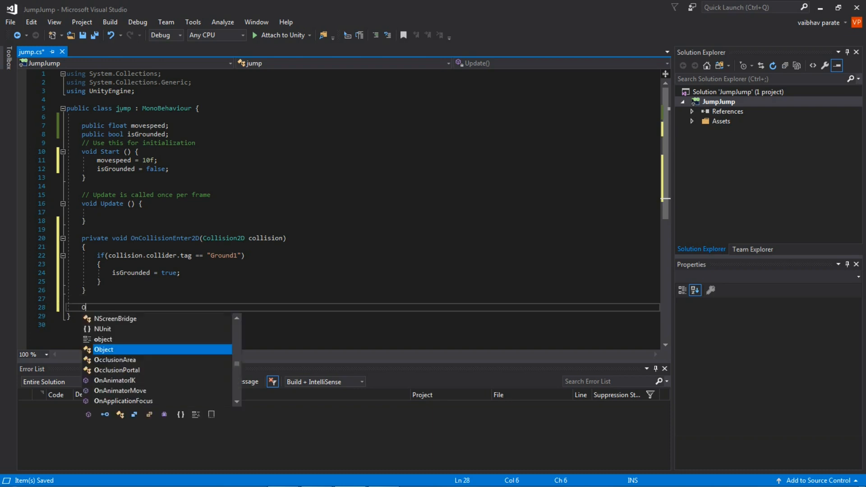
text(n)
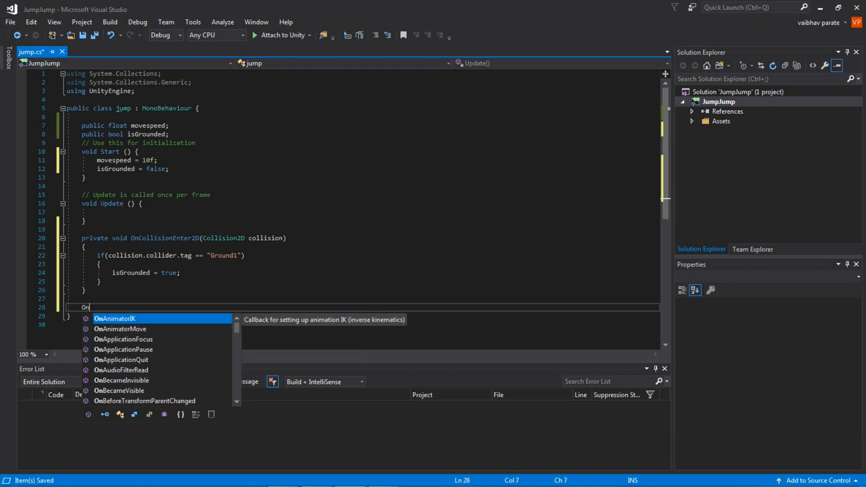
text(collision))
text(isGrounded = tru;)
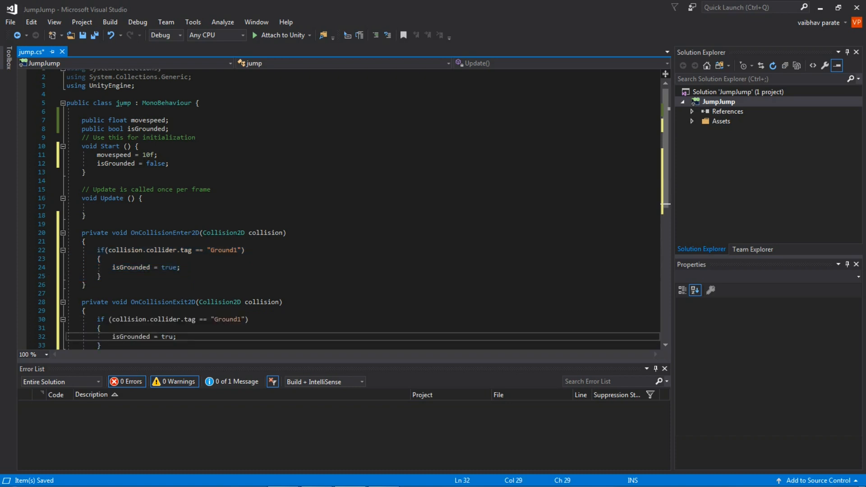
key(Backspace)
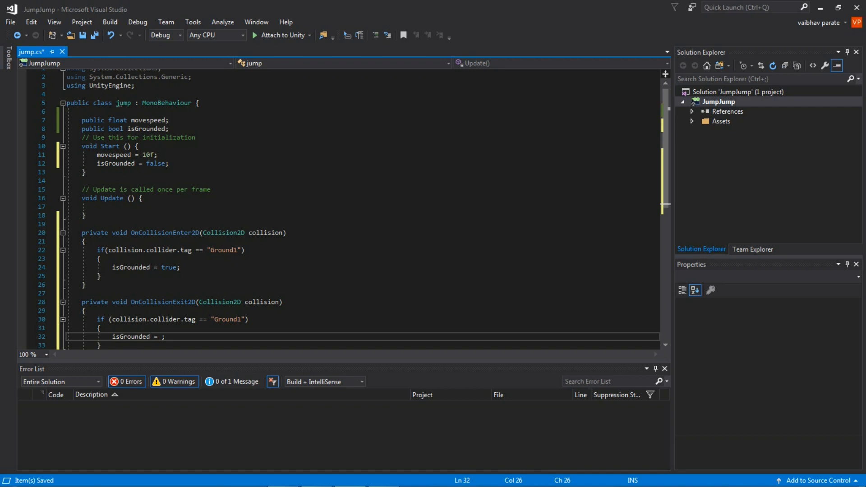
text(false)
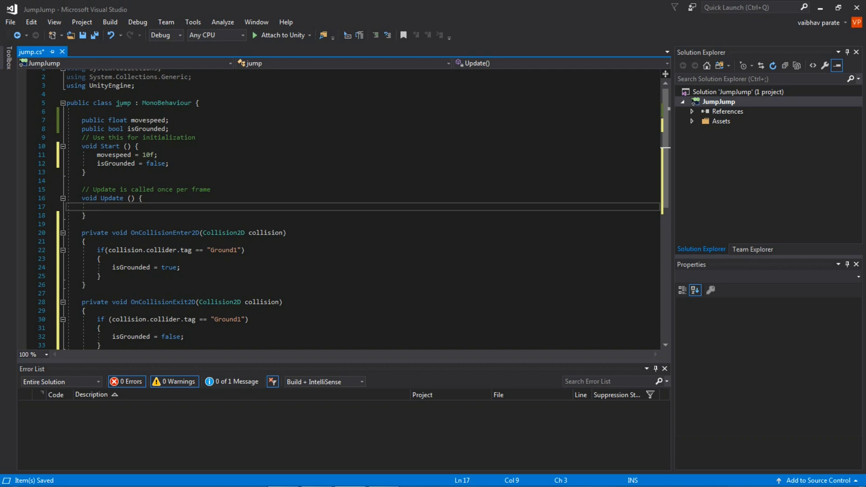
- In Update, add if(isGrounded && Input.GetButtonDown("Jump")) followed by an empty brace block
text(if())
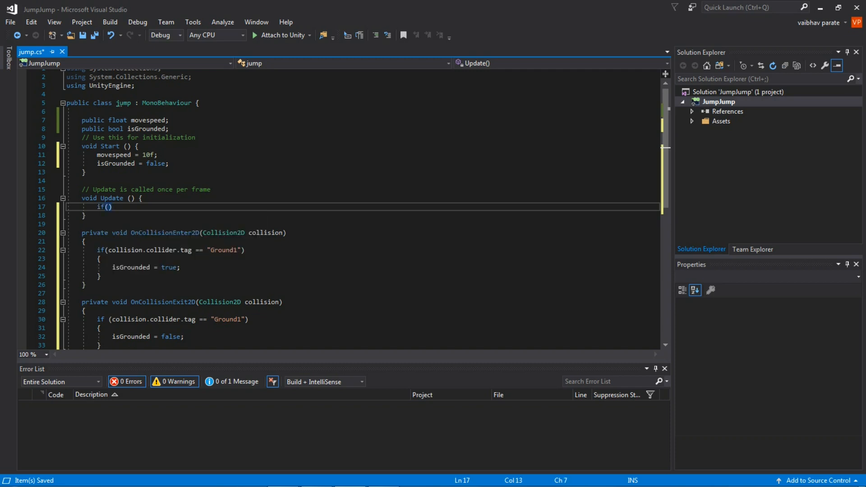
text(isGrounded)
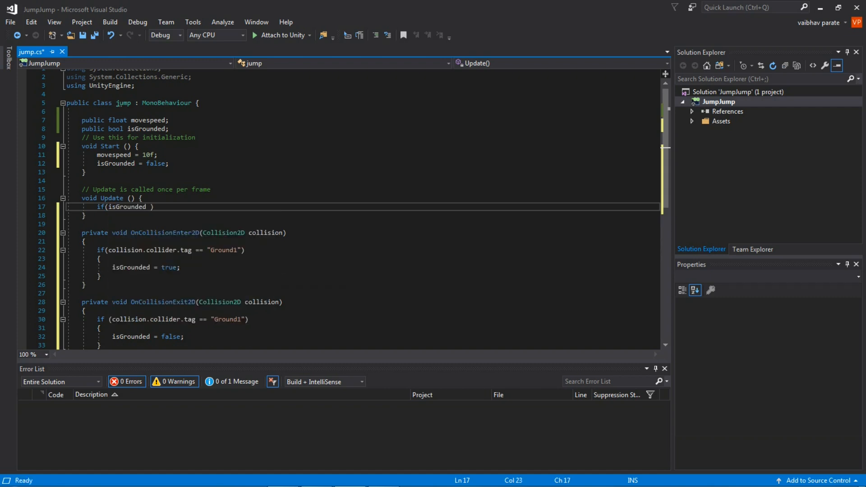
text(&&)
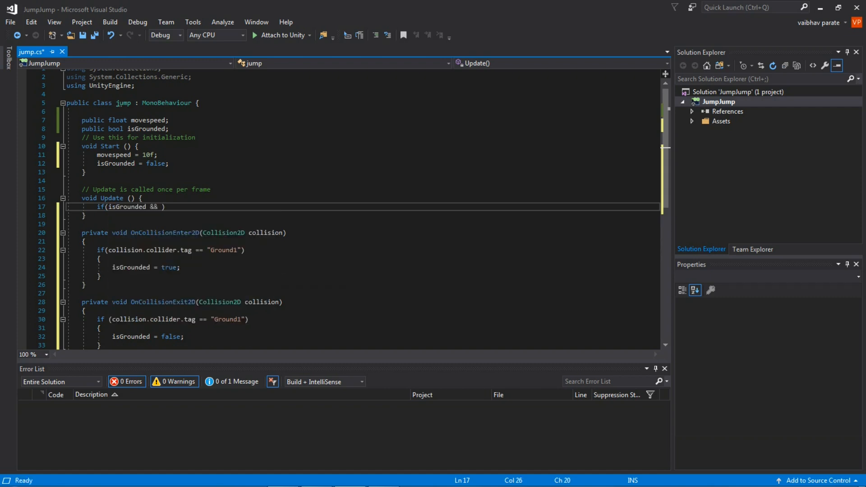
text(Input)
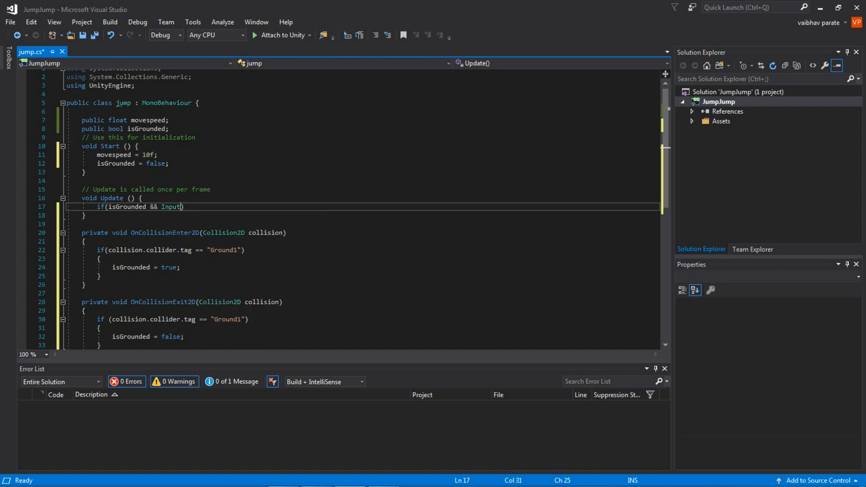
text(.)
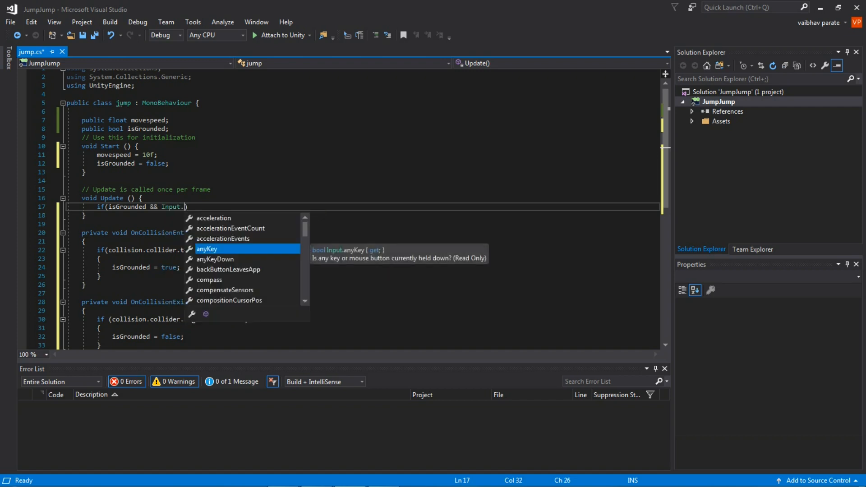
text(GetButtonDown()
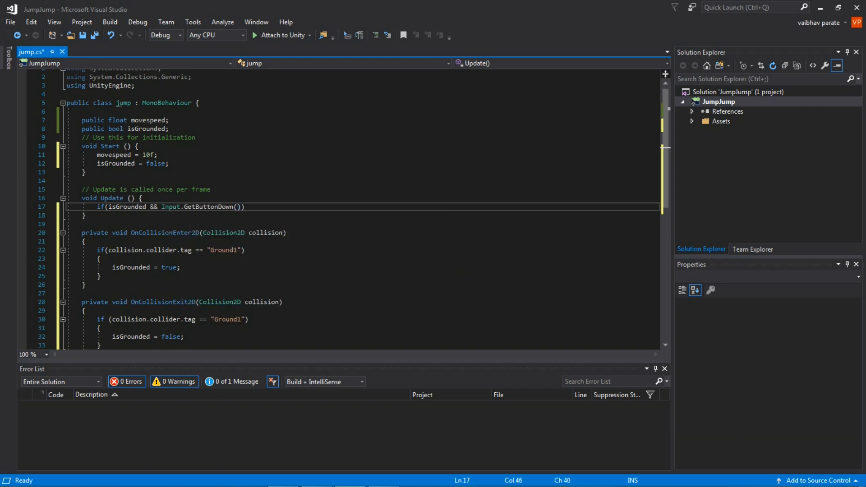
text("")
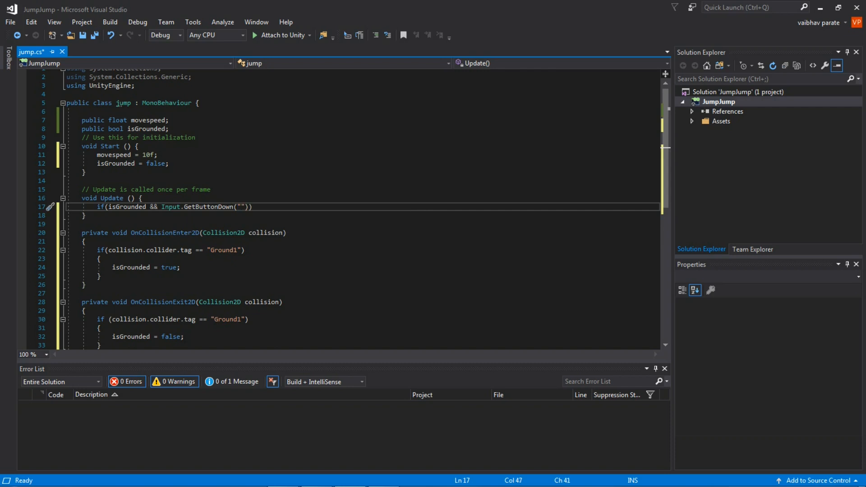
text(Jum)
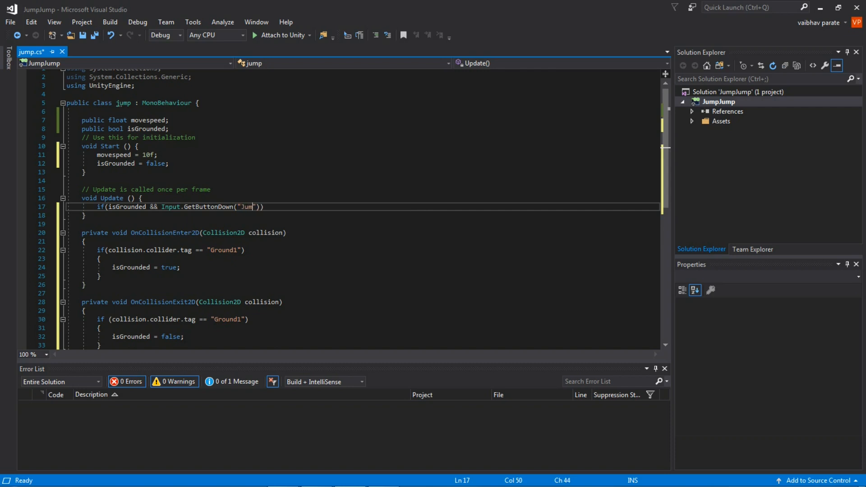
text(p))
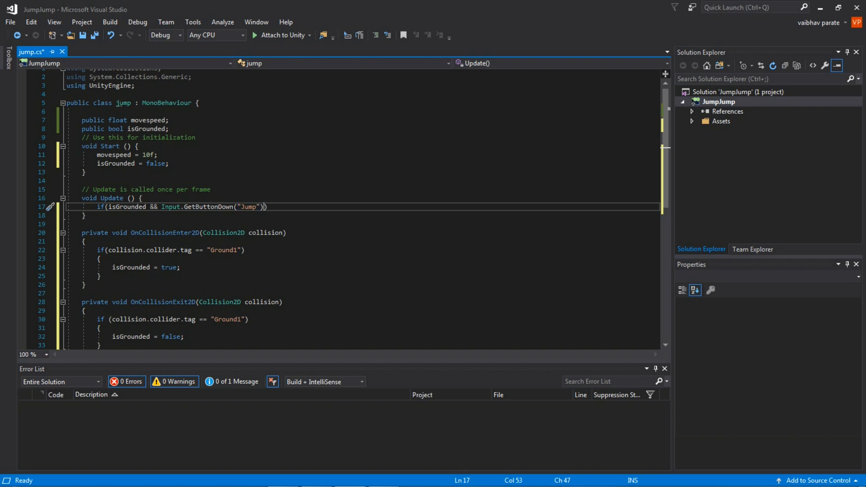
key(enter)
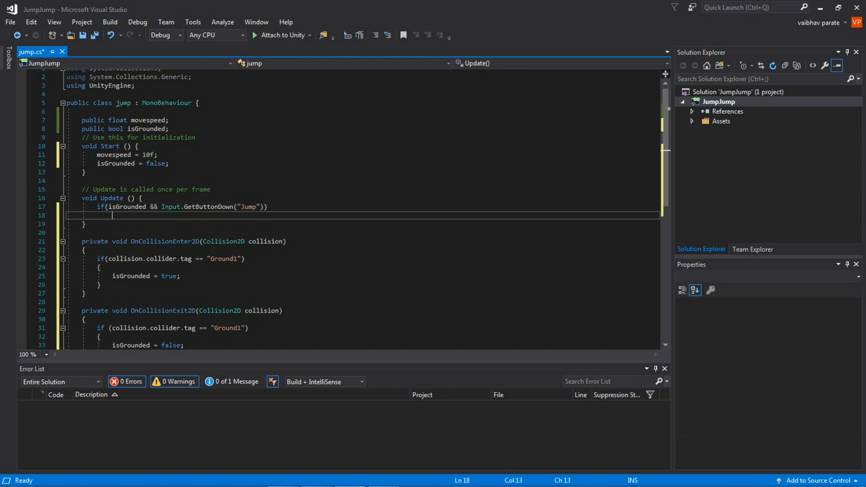
text({})
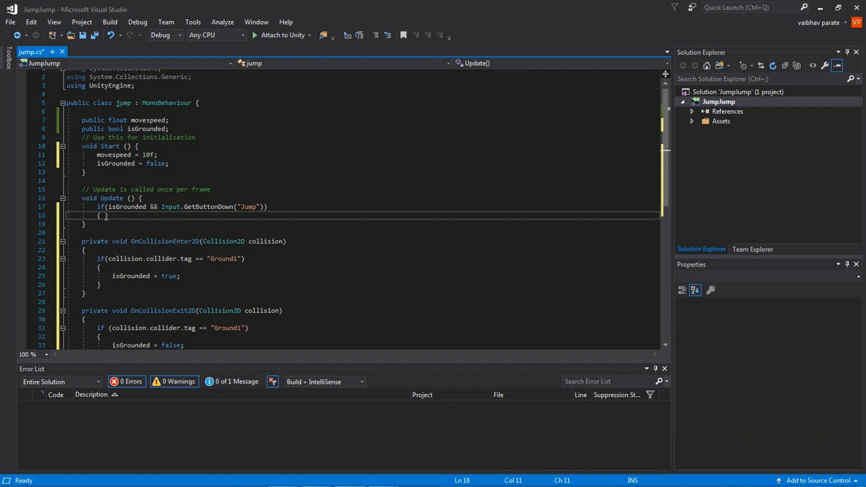
key(enter)
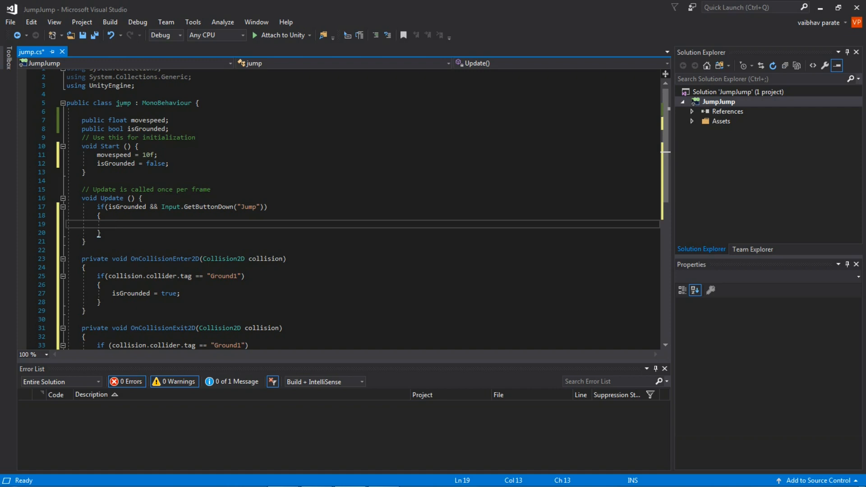
- In the jump block, call gameObject.GetComponent<Rigidbody2D>().AddForce(...) ending with a semicolon
text(gameObject)
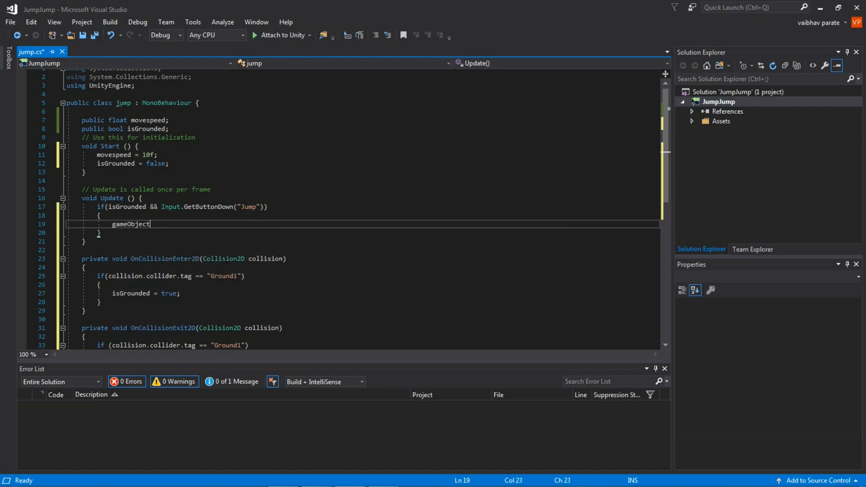
text(.GetComponent)
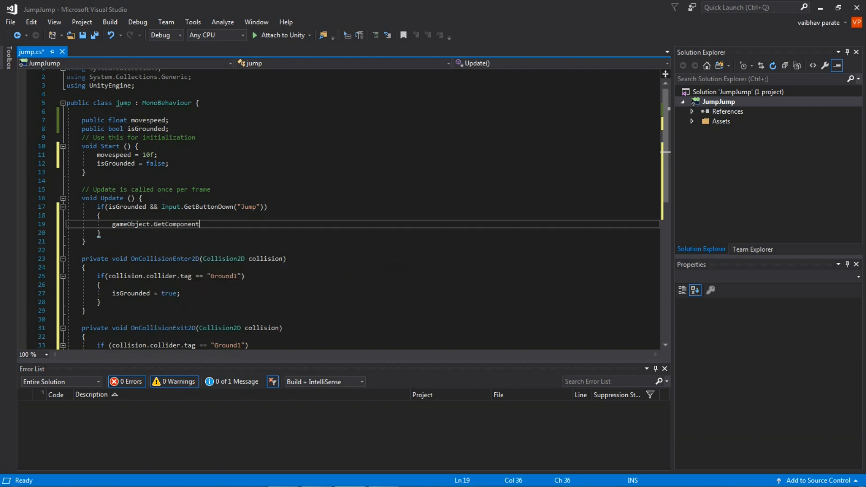
text(<>)
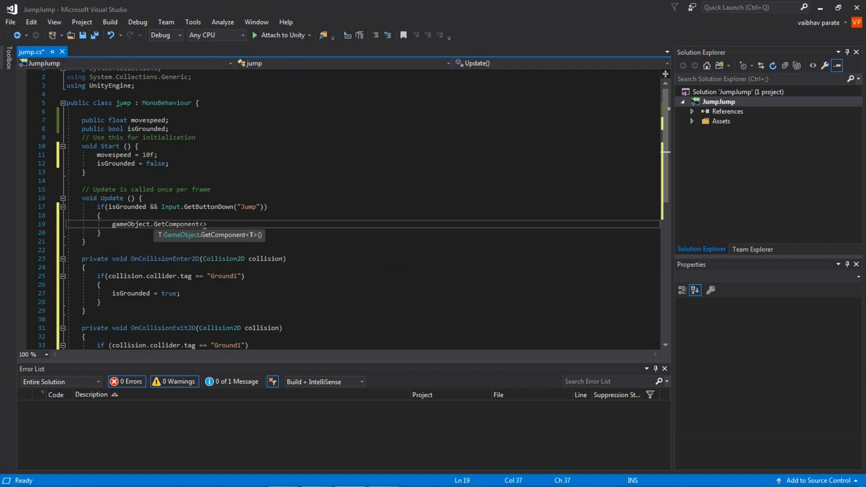
text(Rigidbody2D)
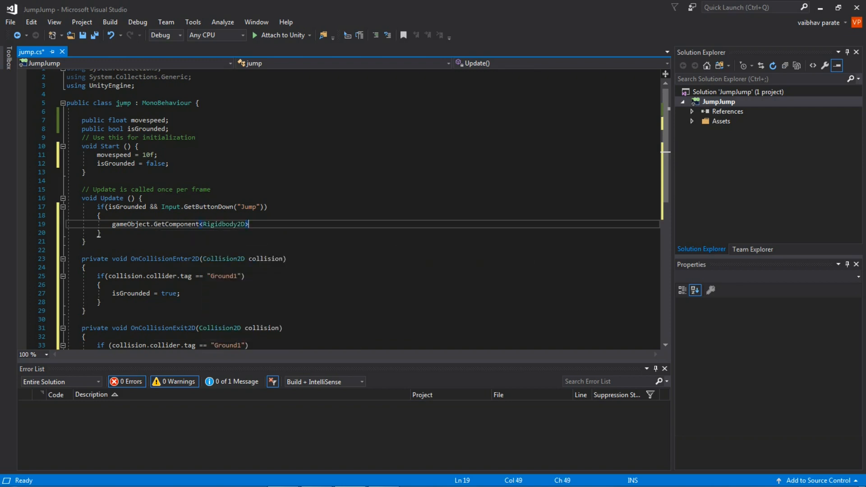
text(())
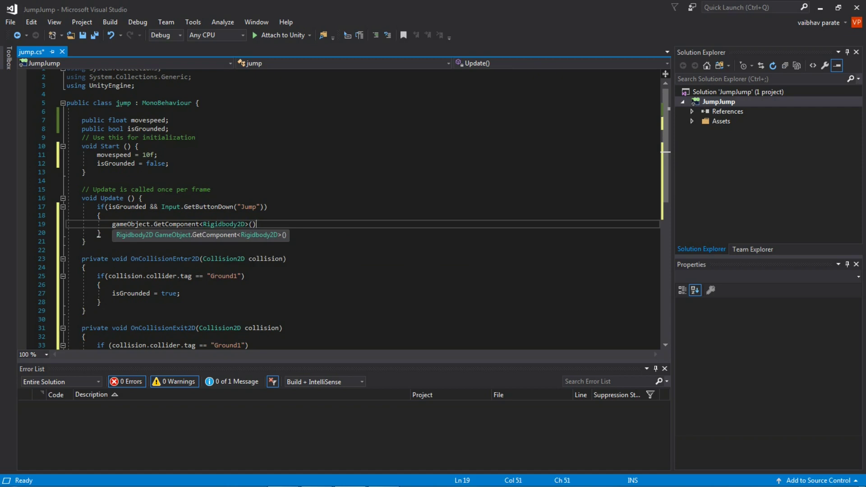
text(.)
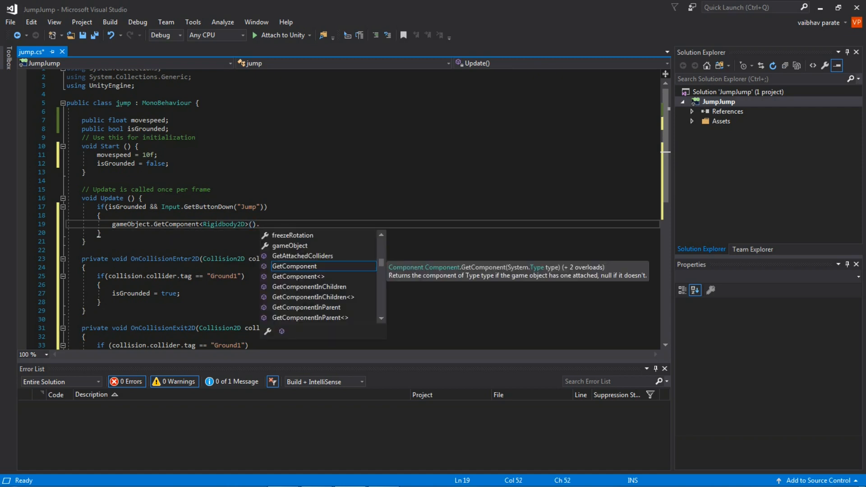
text(AddForce()
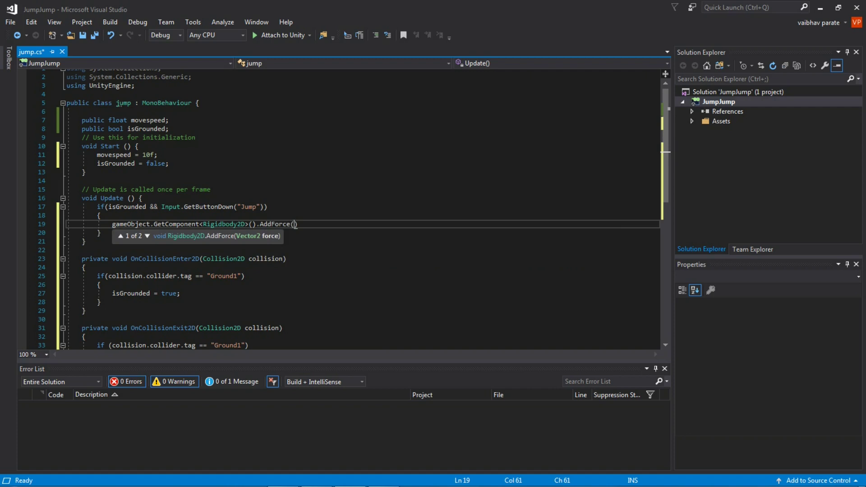
text(;)
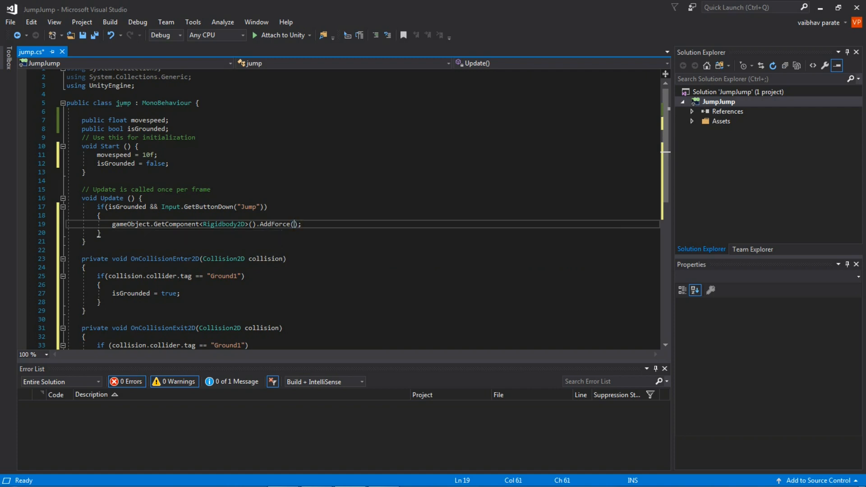
- Pass new Vector2(0f, 4f) to AddForce with ForceMode2D.Impulse as the force mode
text(new)
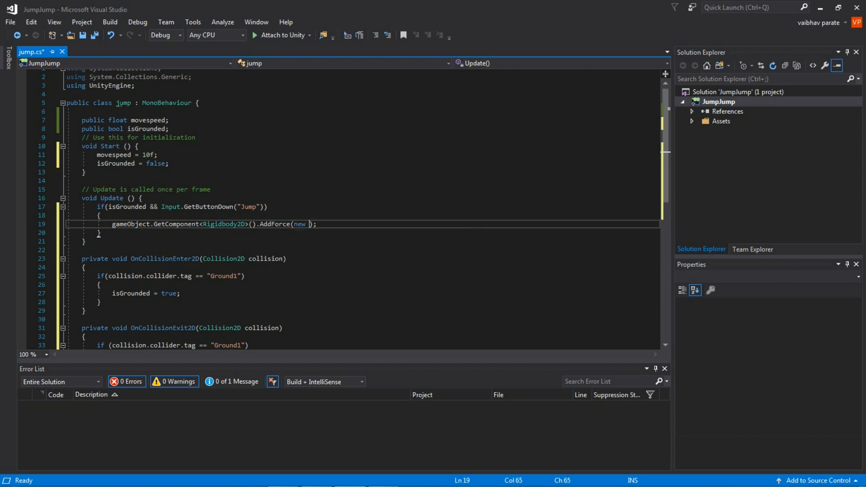
text(Vector2)
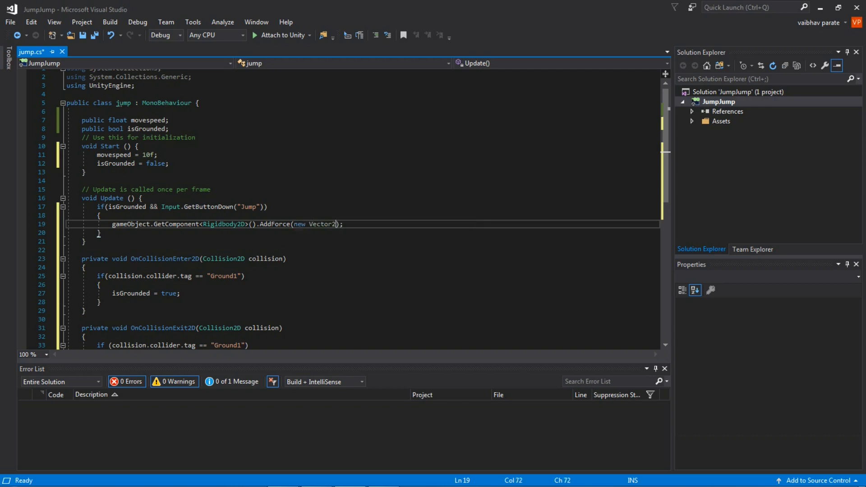
text(())
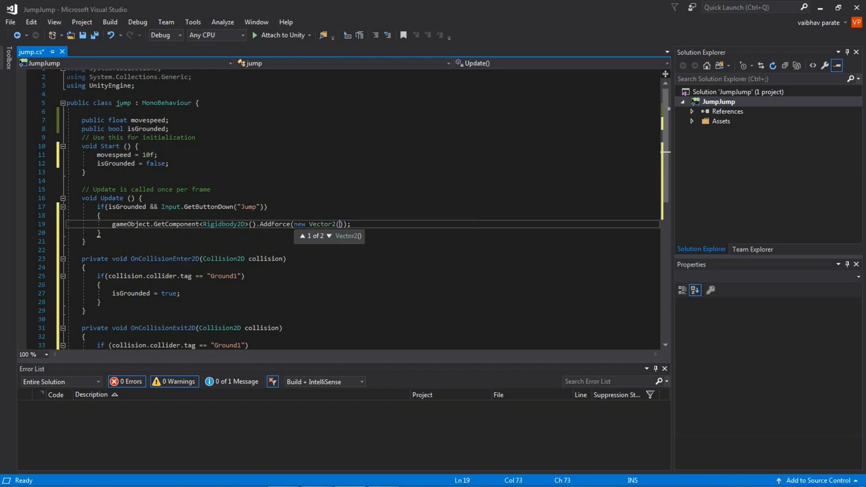
text(0f,)
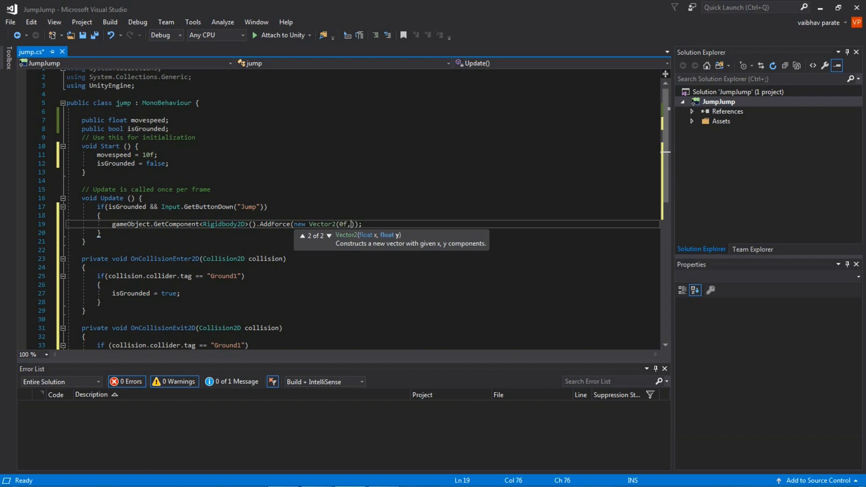
text(4)
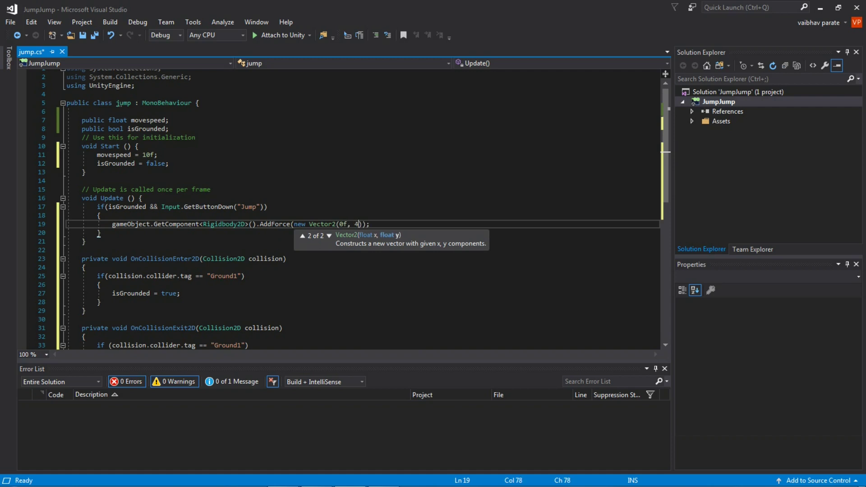
text(f)
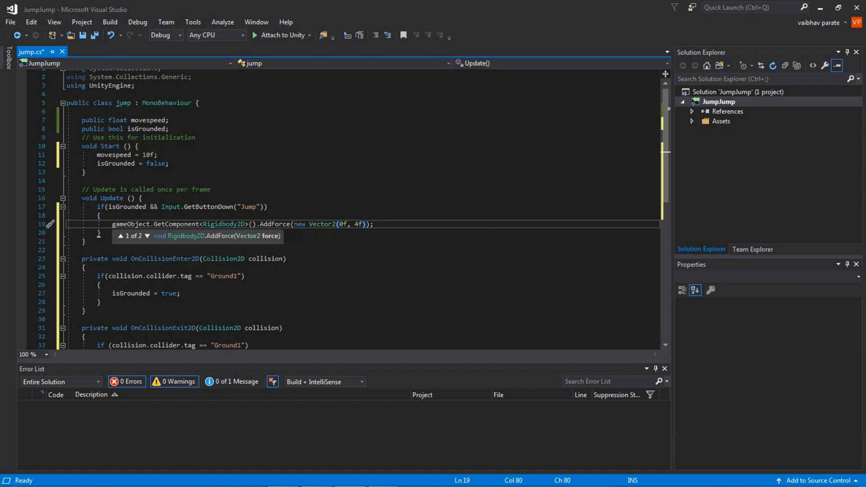
text(,)
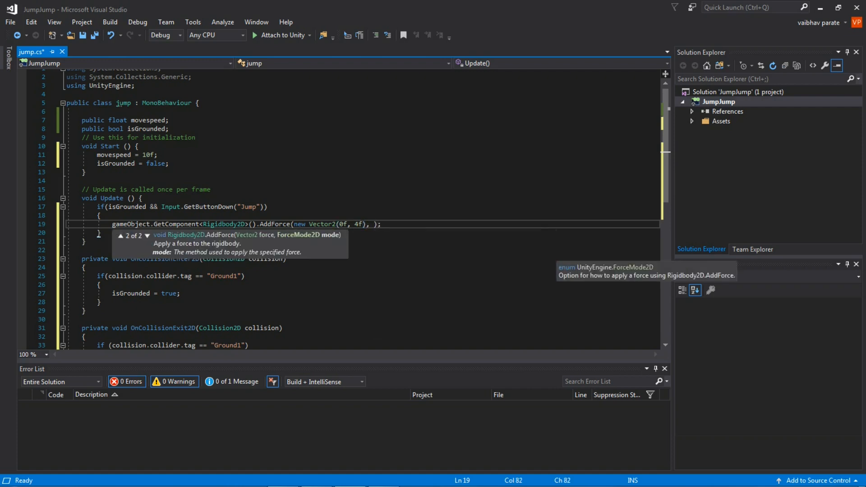
text(ForceMode2D.Impulse)
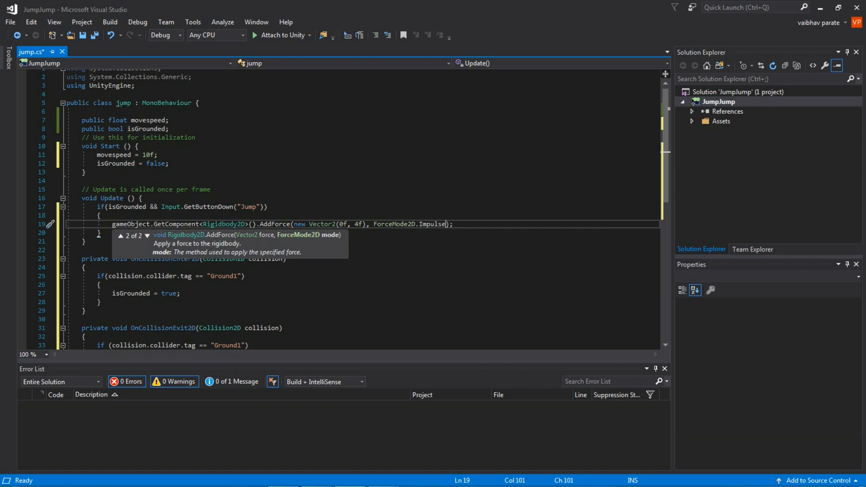
double_click(433, 224)
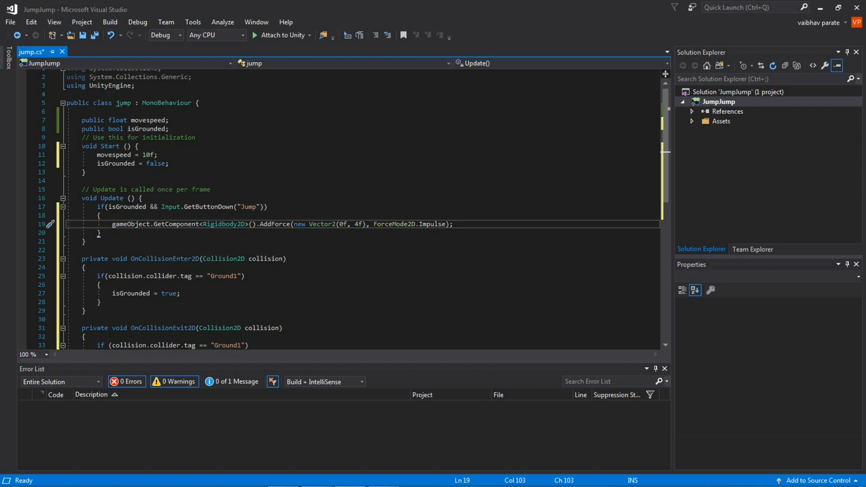
click(100, 232)
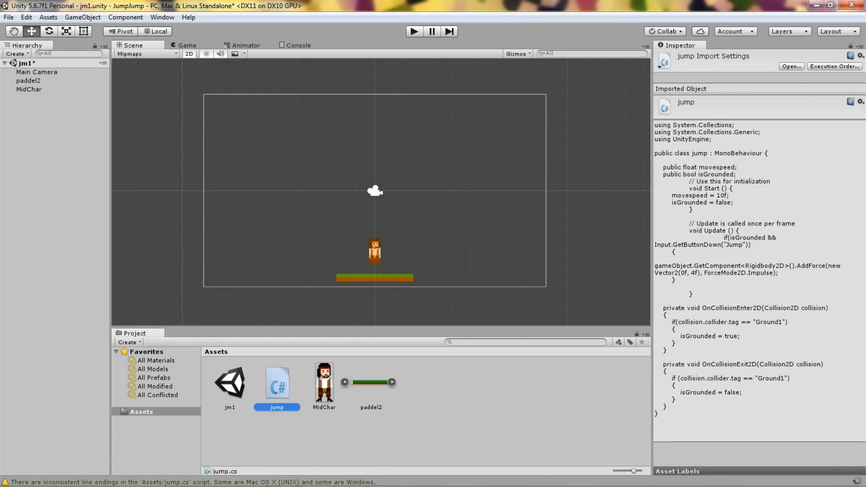
click(414, 32)
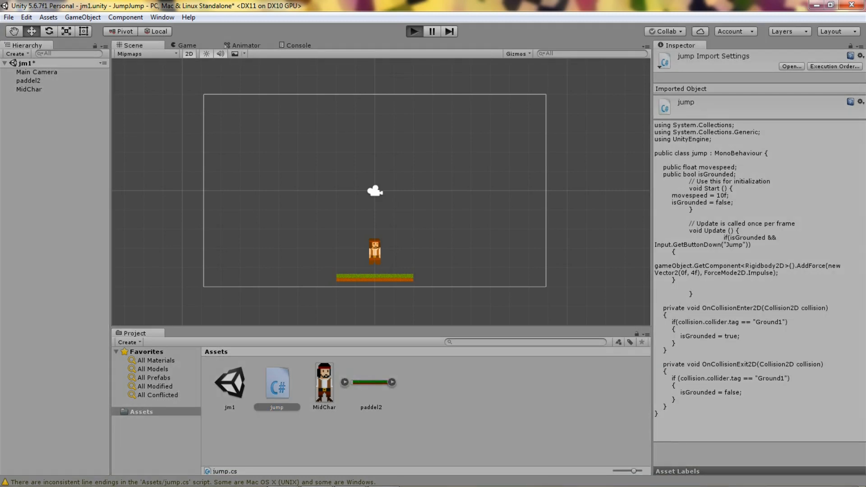
click(414, 31)
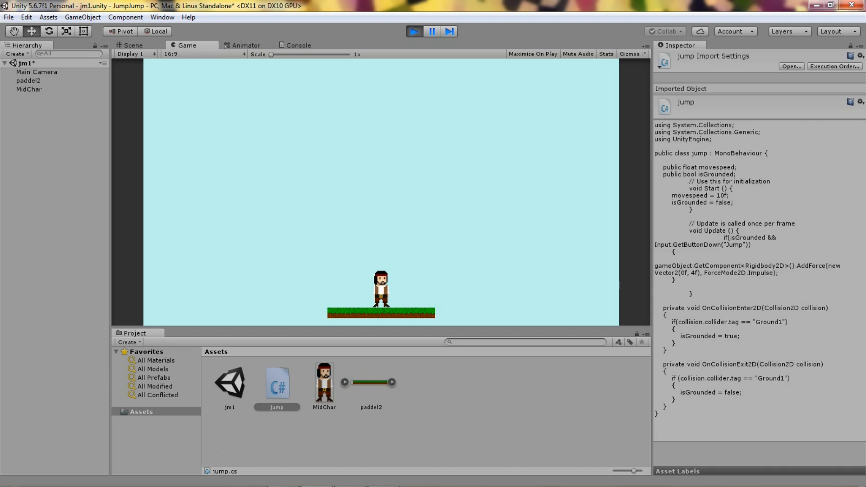
click(130, 46)
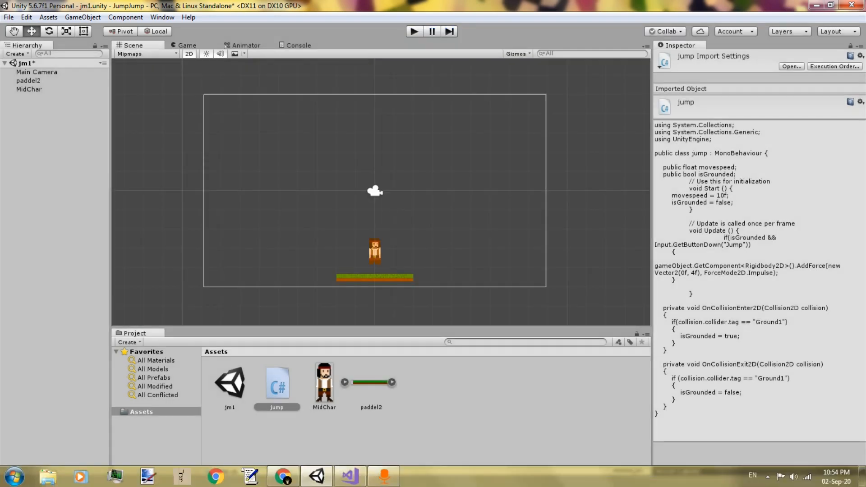
mouse_move(349, 476)
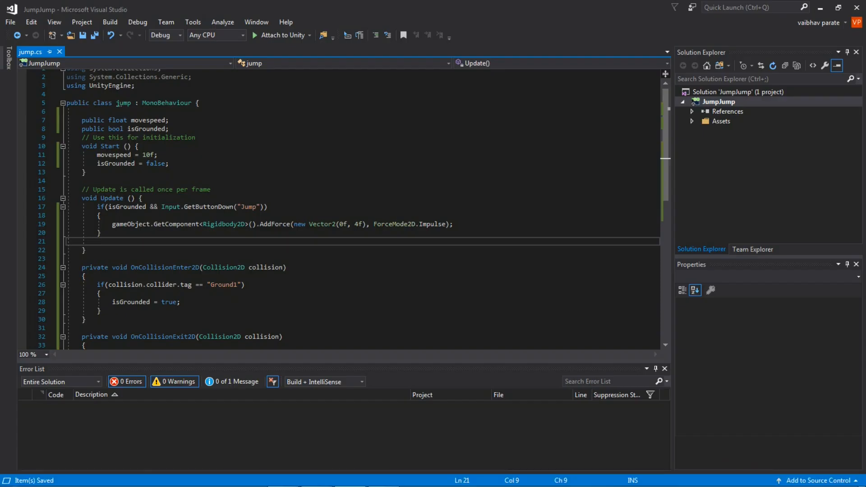
- On line 21, declare Vector3 move = new Vector3(
text(v)
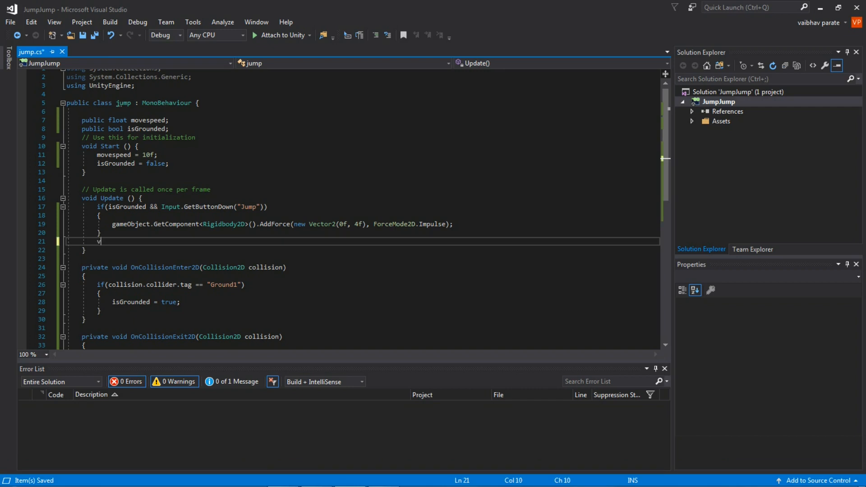
text(v)
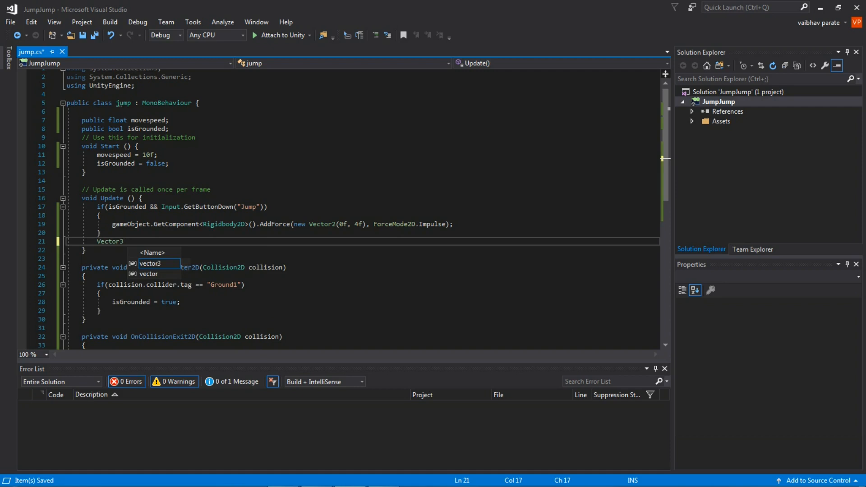
text(m)
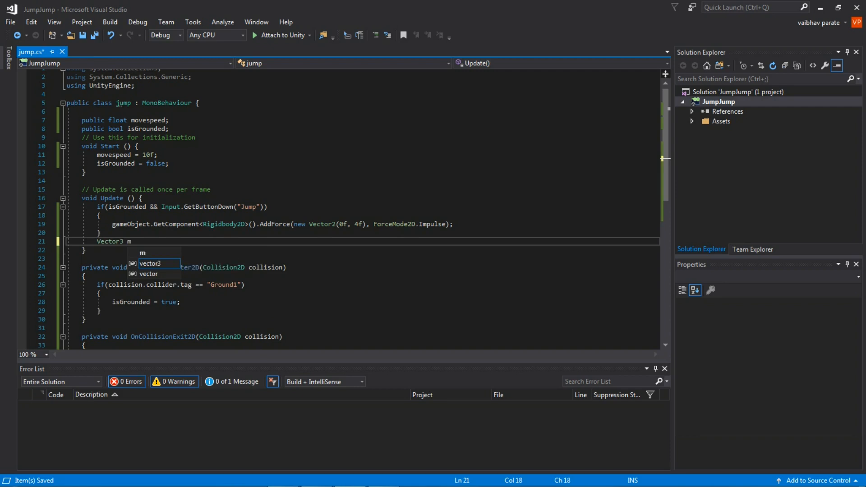
text(ove =)
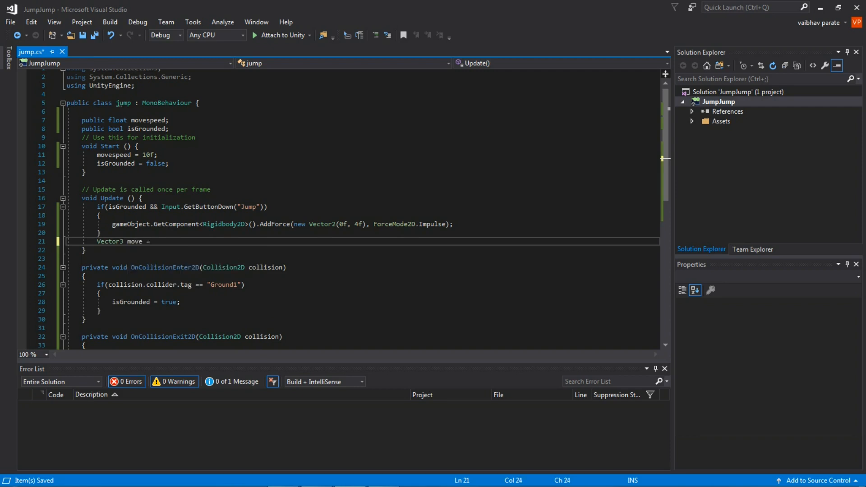
text(new)
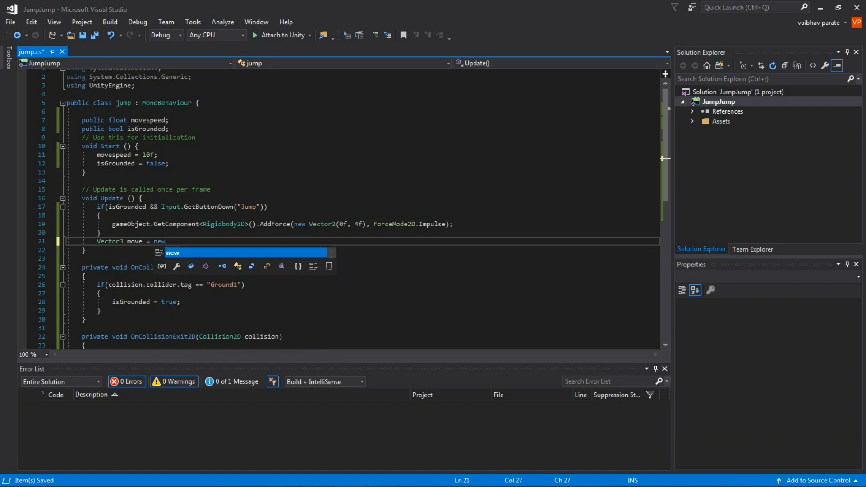
text(Vector3)
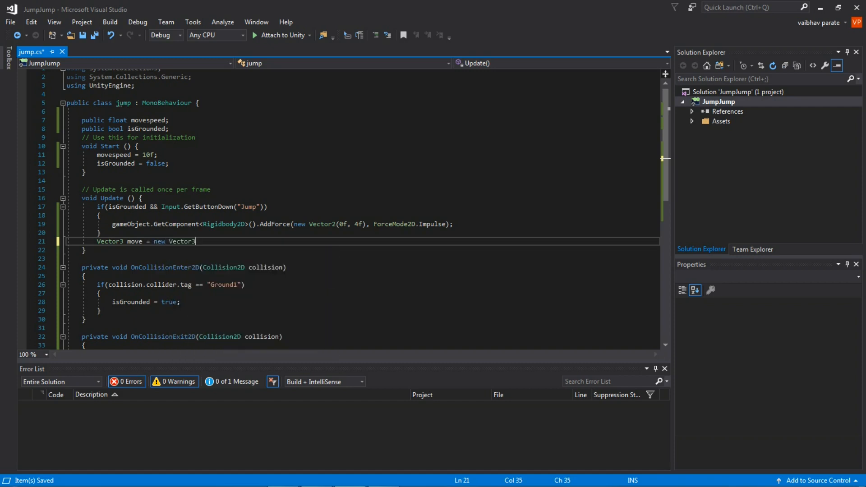
text(()
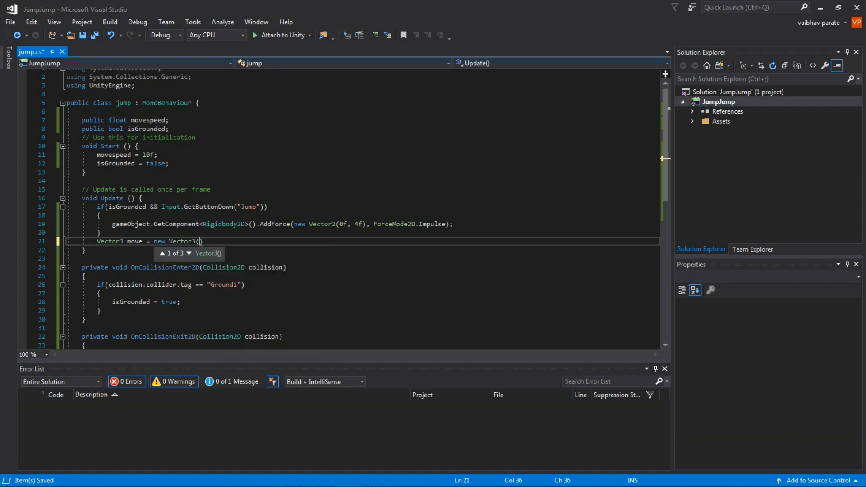
- Fill the vector with Input.GetAxis("Horizontal"), 0f, 0f and begin a transform line
text(Input.GetAxis)
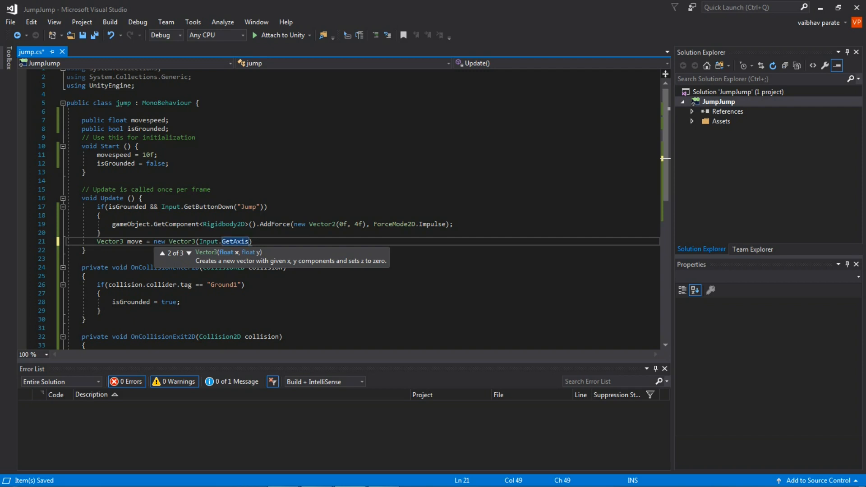
text(()
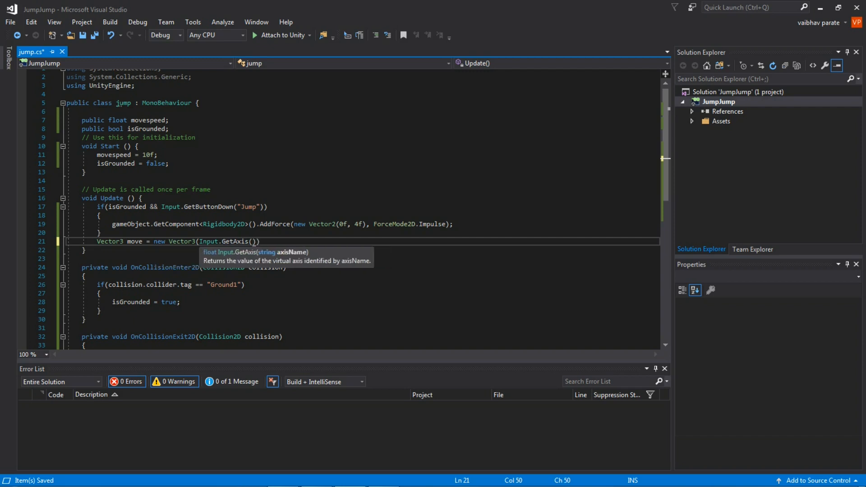
text(")
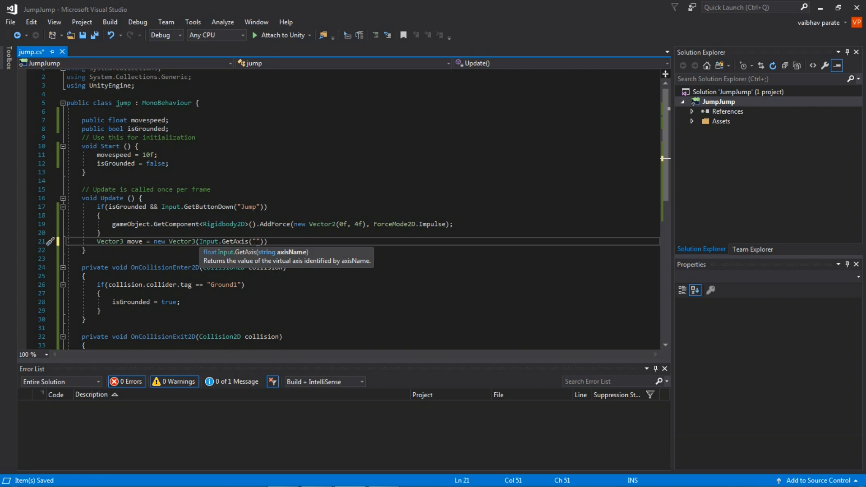
text(H)
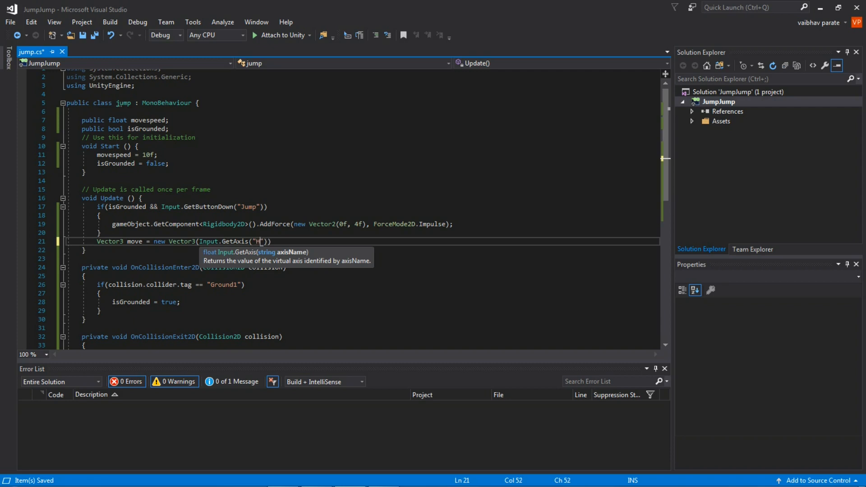
text(ori)
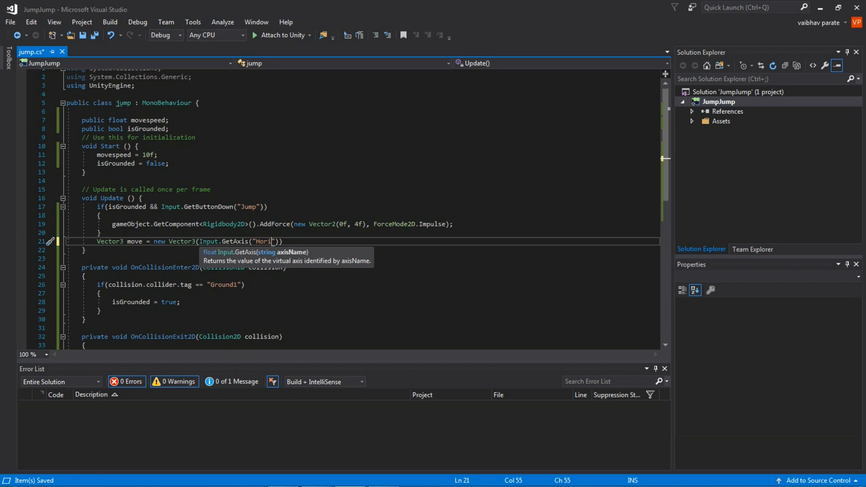
text(zontal)
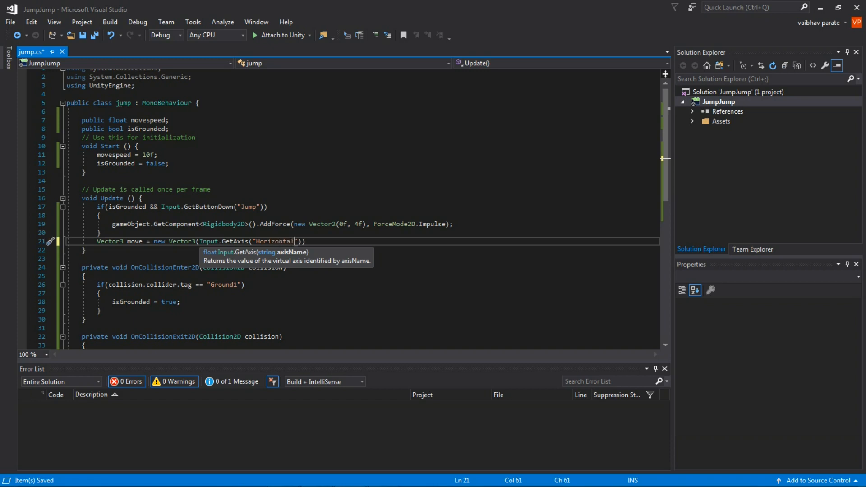
text())
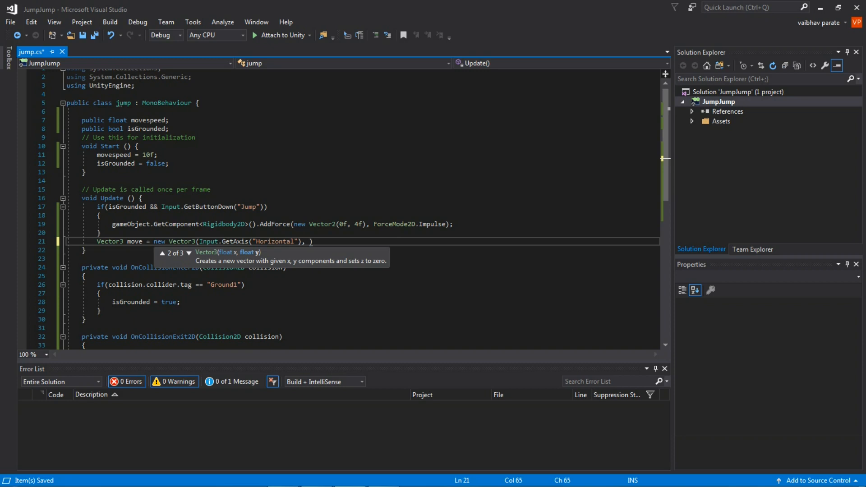
text(0f, 0f)
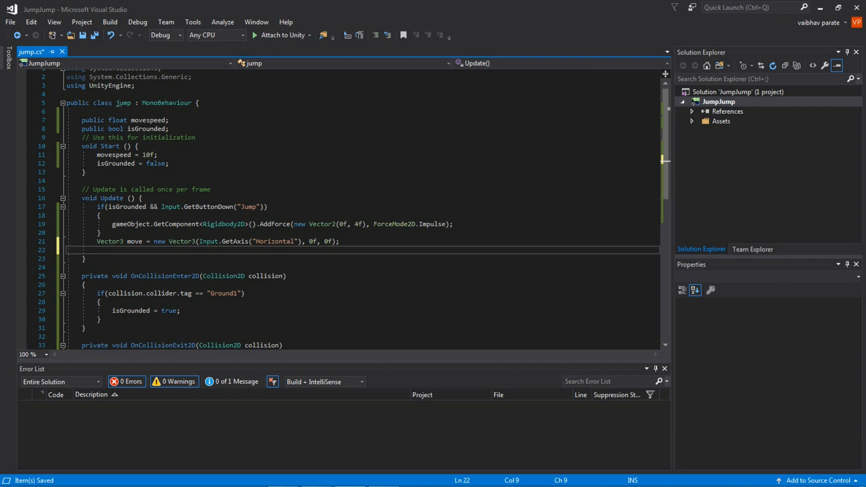
text(transform)
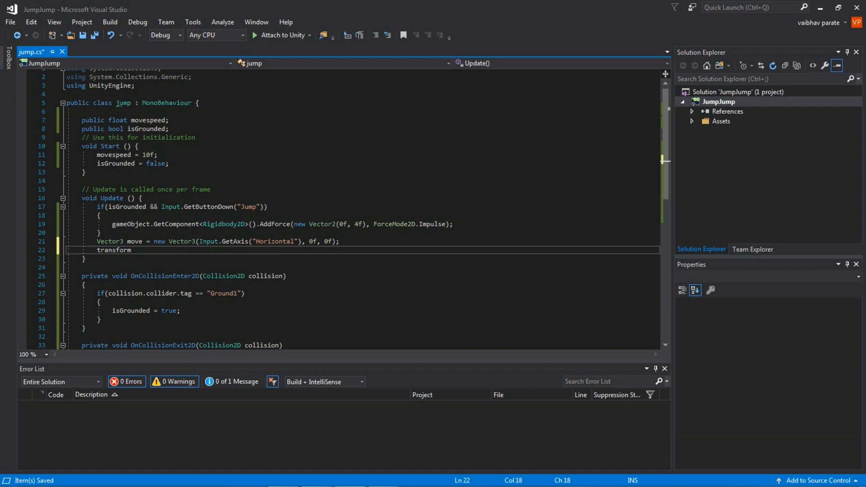
- Write transform.position += move * movespeed * Time.deltaTime;
text(.position)
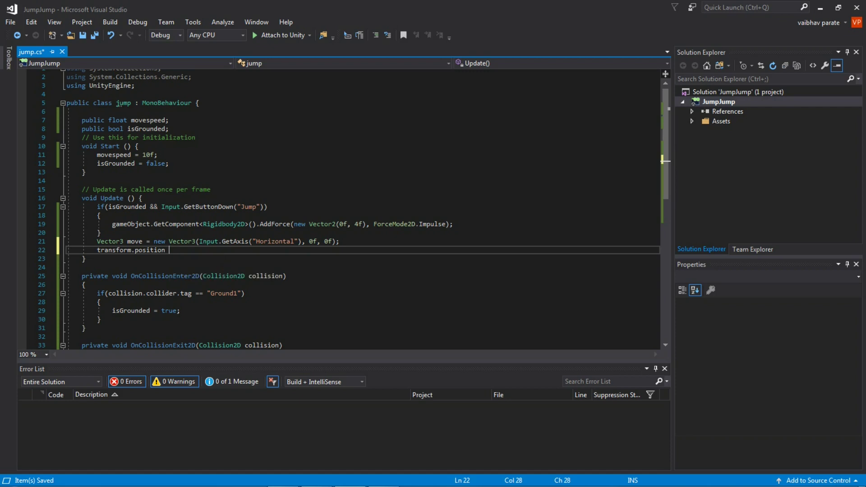
text(+=)
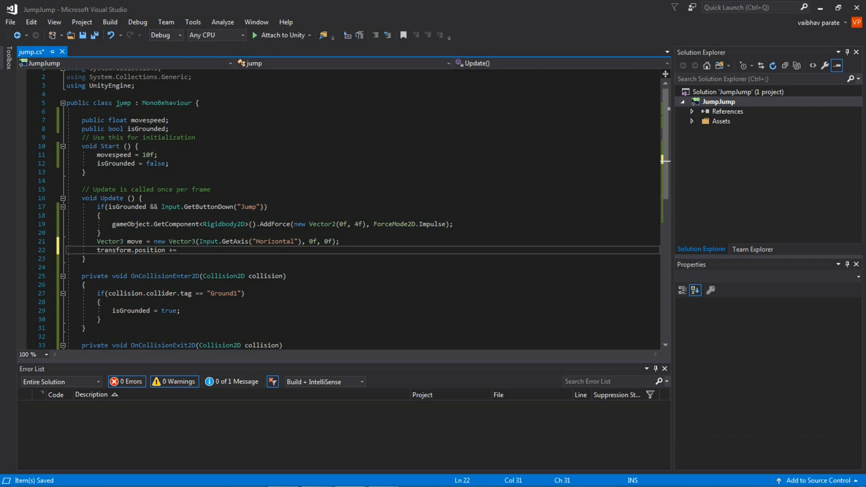
text(move *)
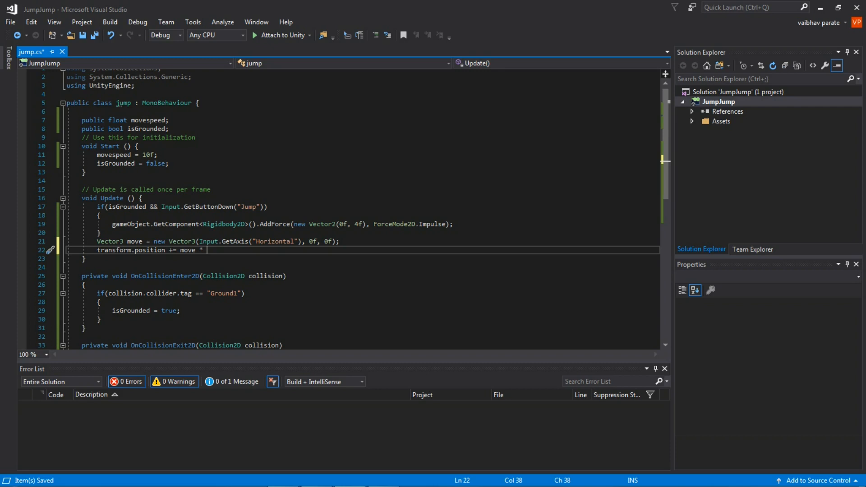
text(movespeed)
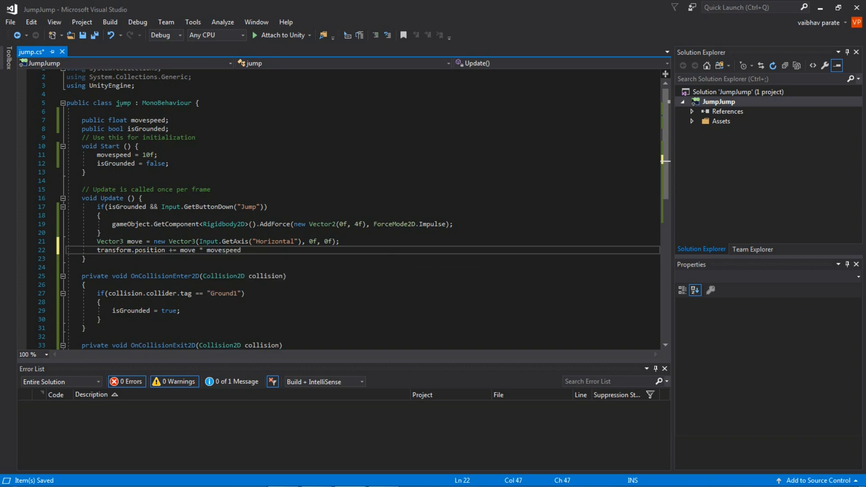
text(*)
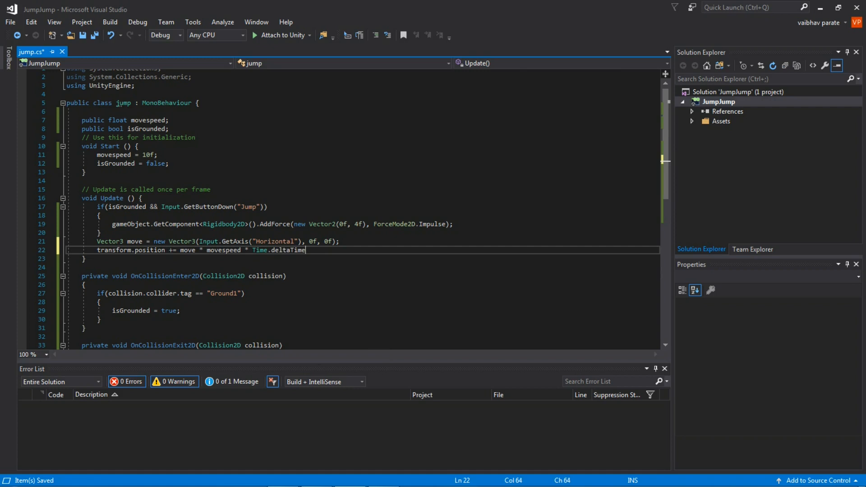
text(;)
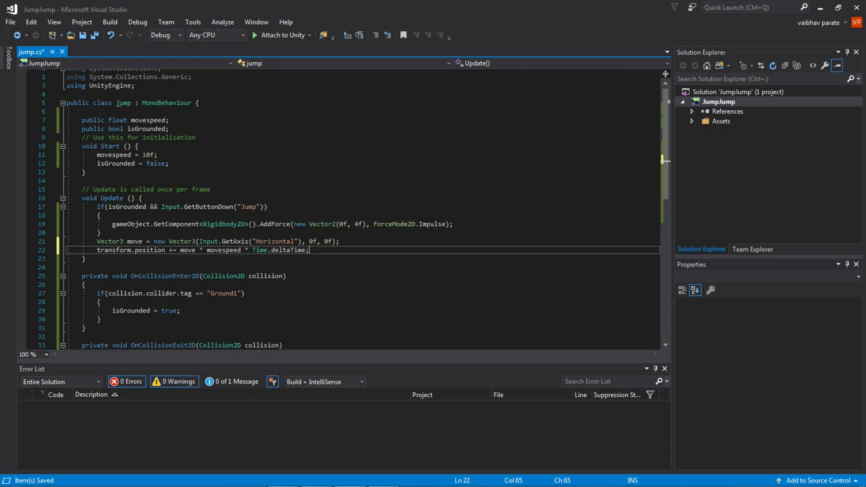
- Insert a /*speed*/ comment just before movespeed
double_click(286, 249)
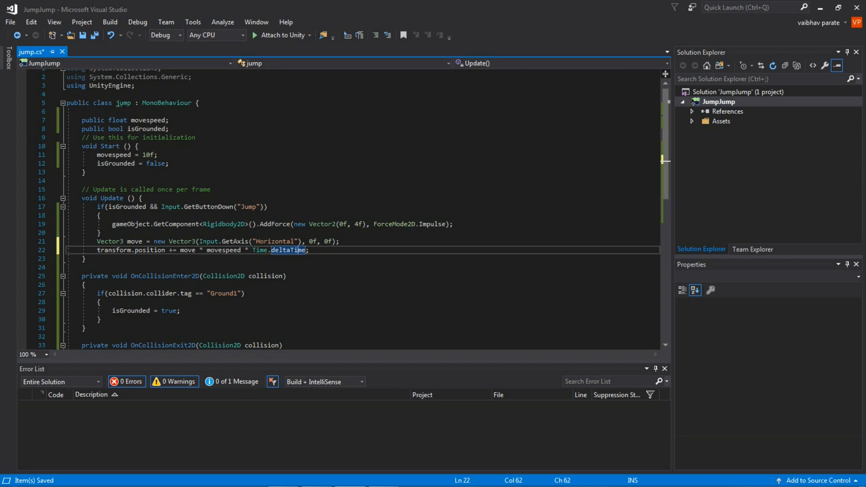
click(227, 249)
text(/**/)
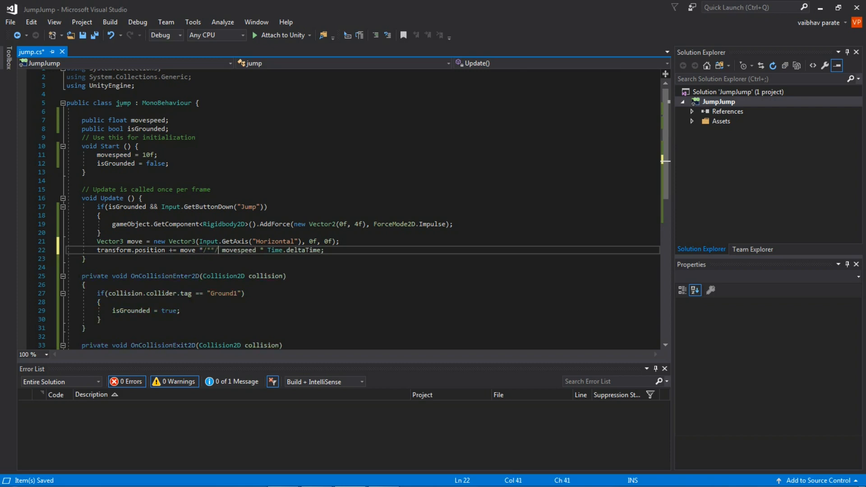
text(speed)
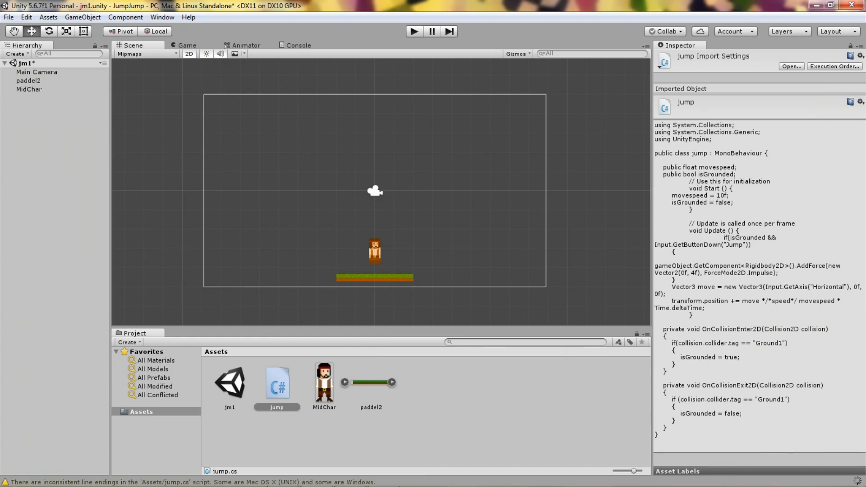
- Enter Play mode and select MidChar in the Hierarchy
click(414, 31)
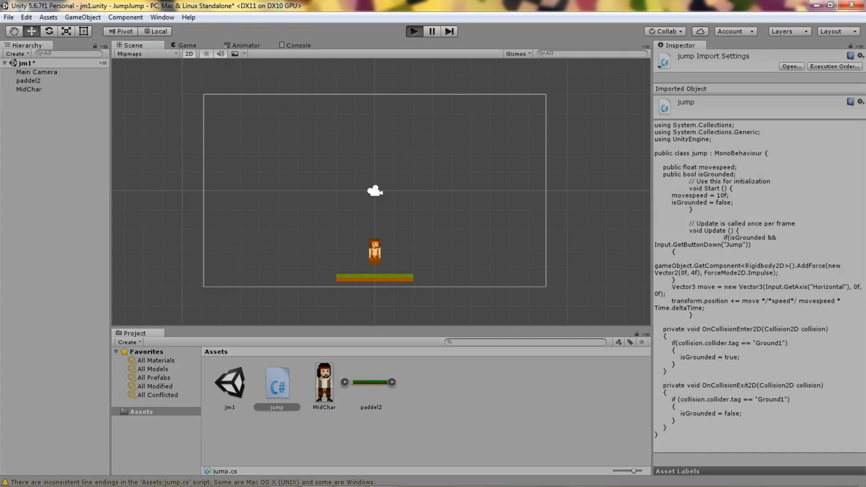
click(414, 32)
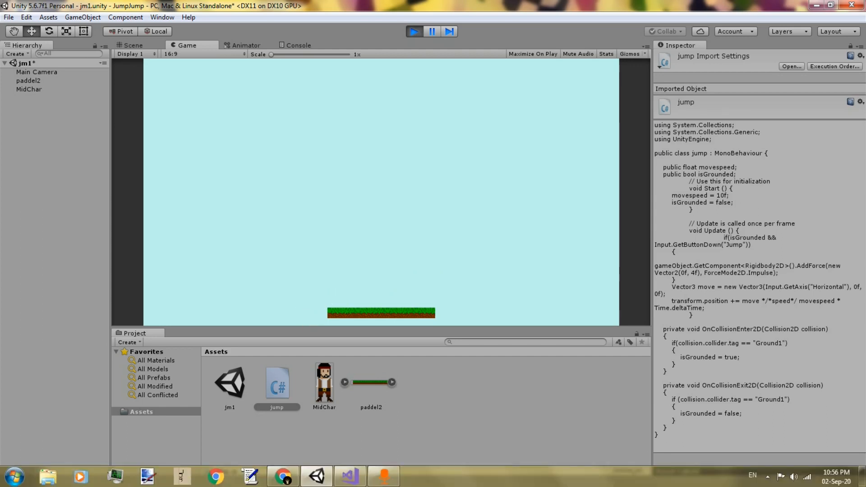
click(28, 89)
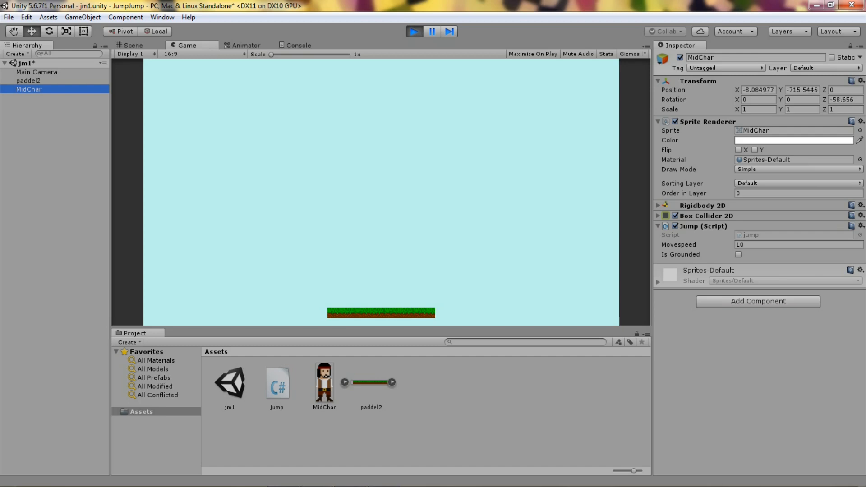
- Stop play, tick Freeze Rotation Z under Rigidbody 2D Constraints, and replay the game
click(657, 205)
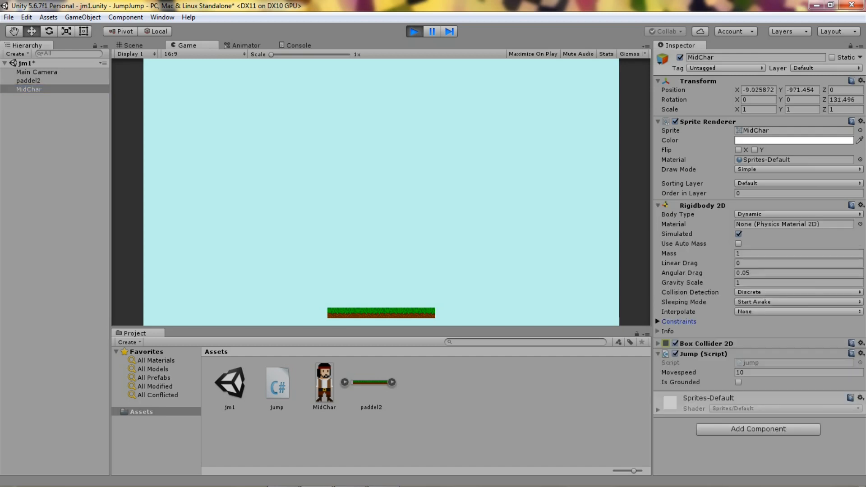
click(678, 321)
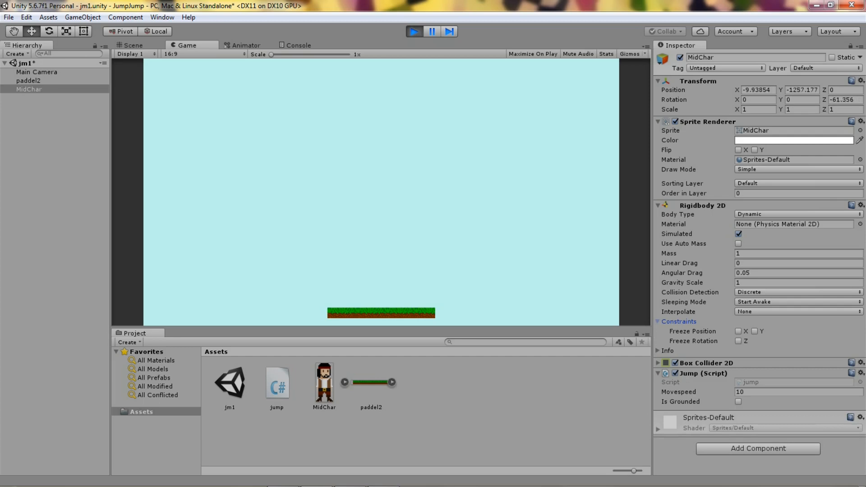
click(737, 341)
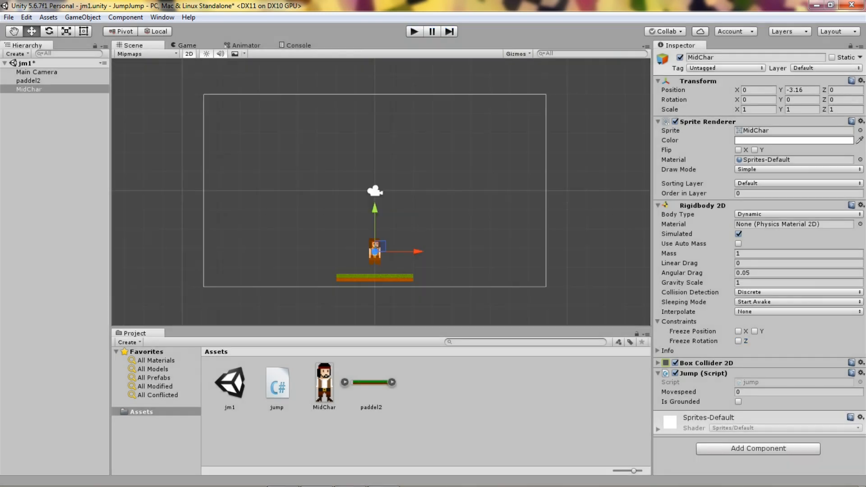
click(738, 341)
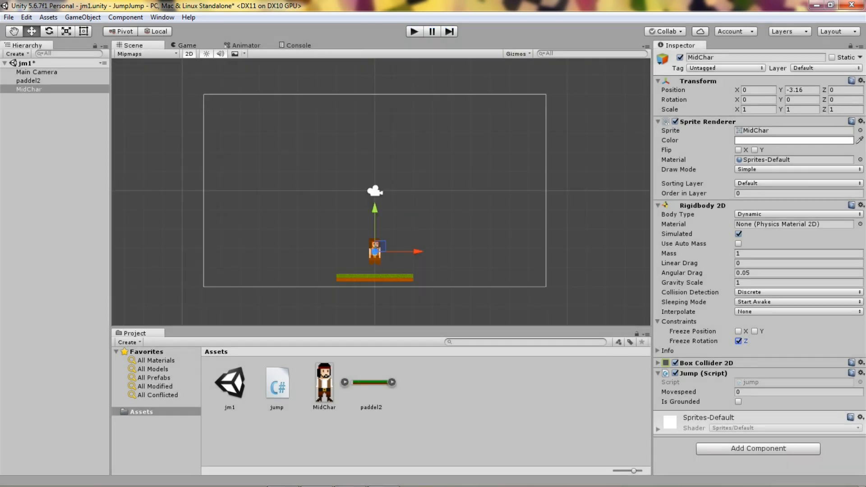
click(413, 31)
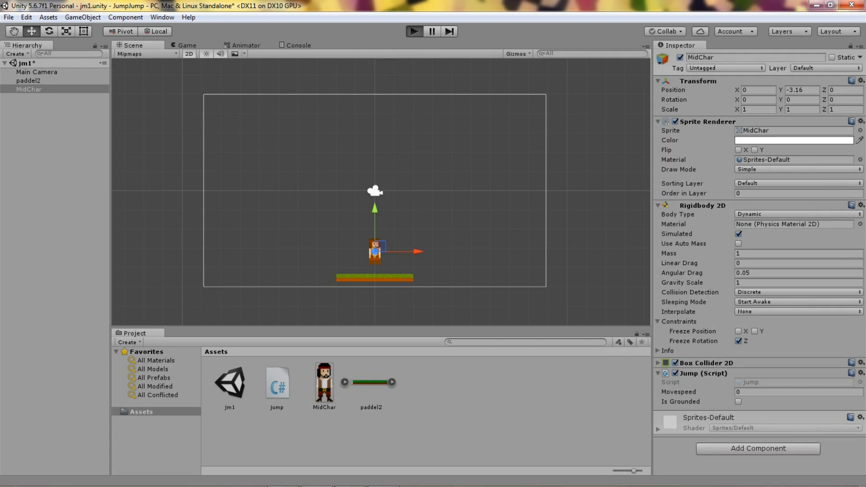
click(414, 31)
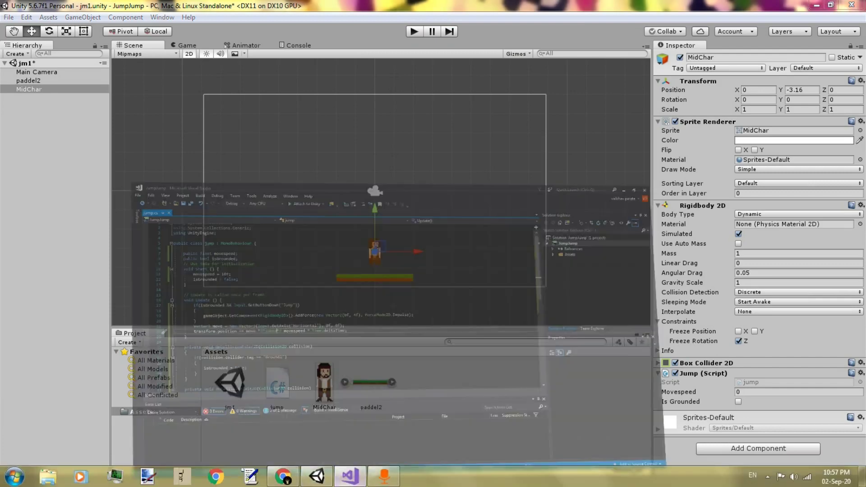
- Switch to Visual Studio and scroll through jump.cs to review the movement code
click(349, 475)
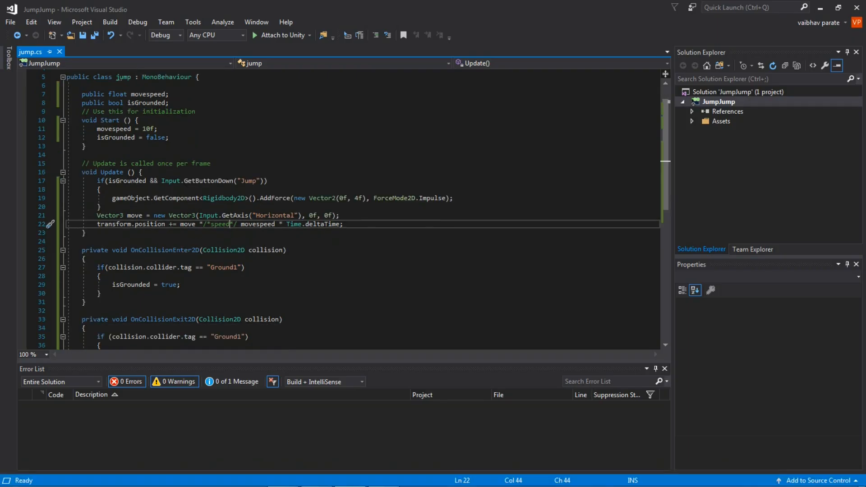
scroll(down, 3)
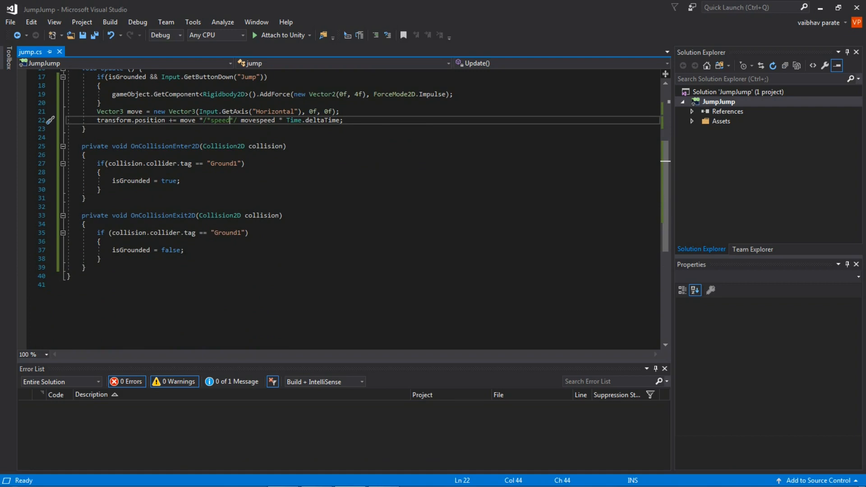
scroll(up, 3)
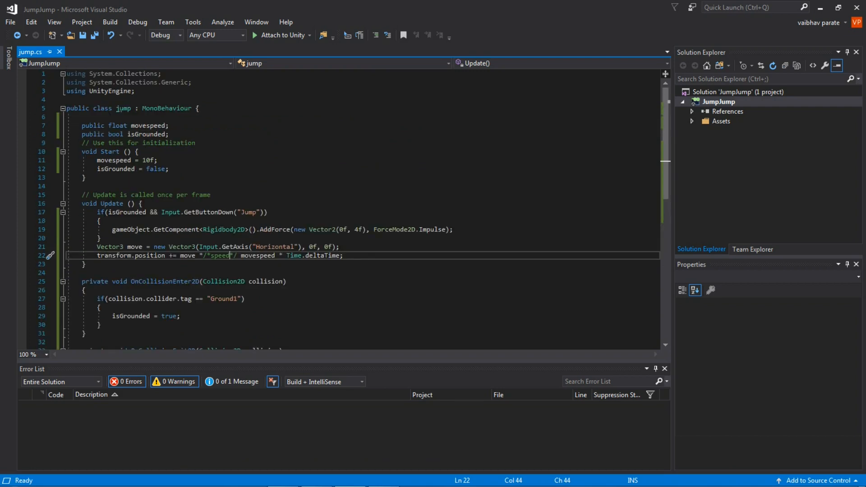